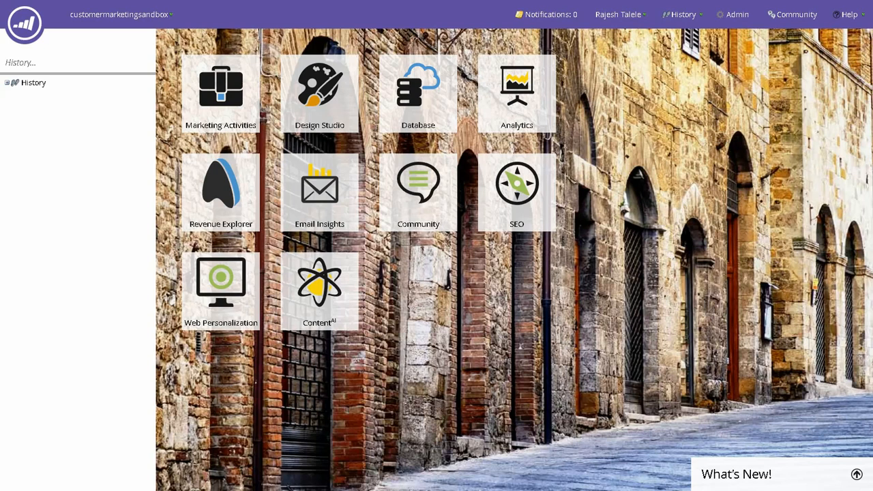
mouse_move(136, 84)
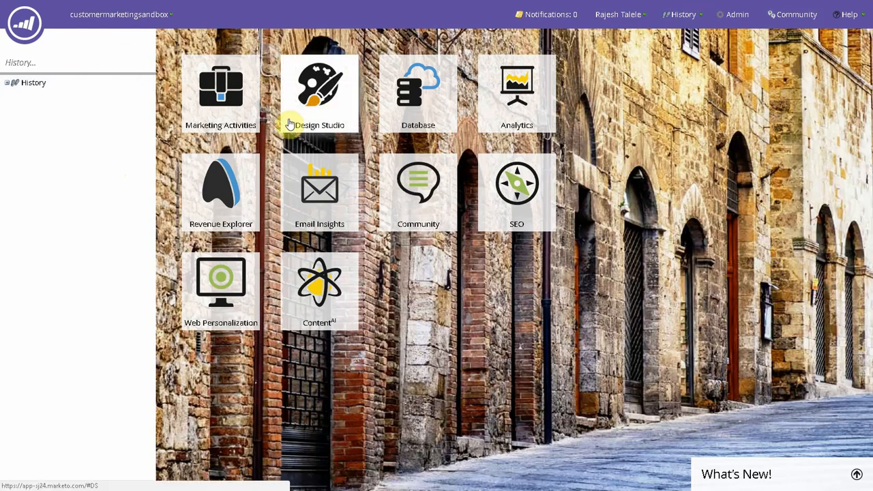
mouse_move(220, 109)
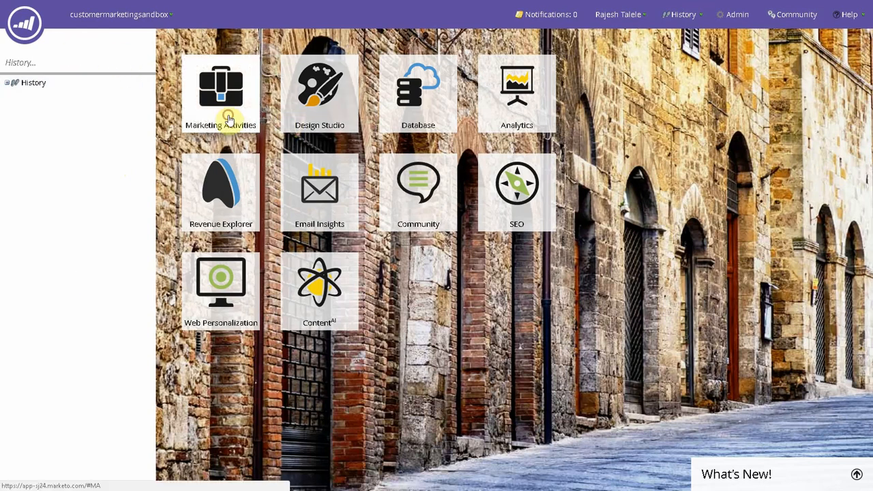
Step: Open the Marketo Triggers smart campaign from the RajeshTalele folder under Marketing Activities
click(220, 93)
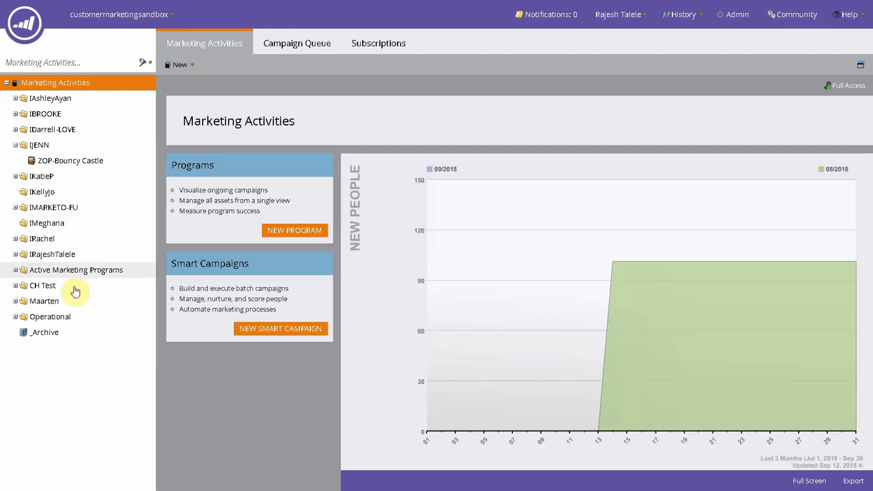
mouse_move(116, 223)
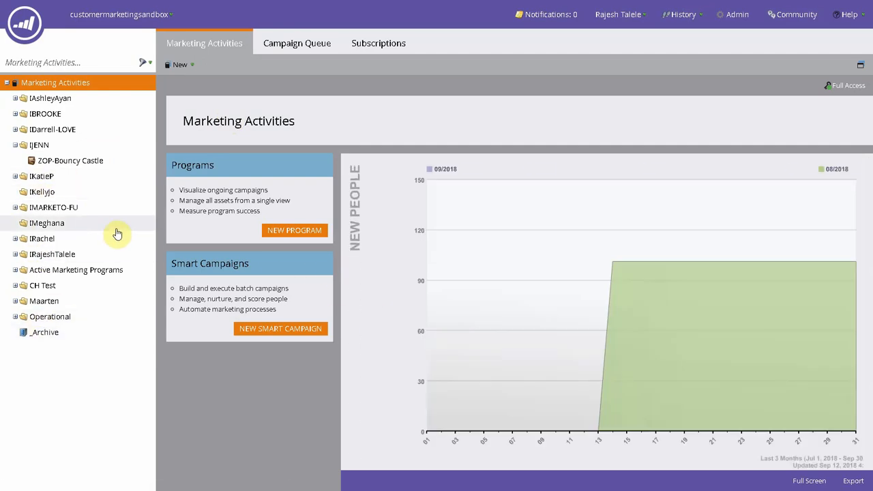
click(52, 253)
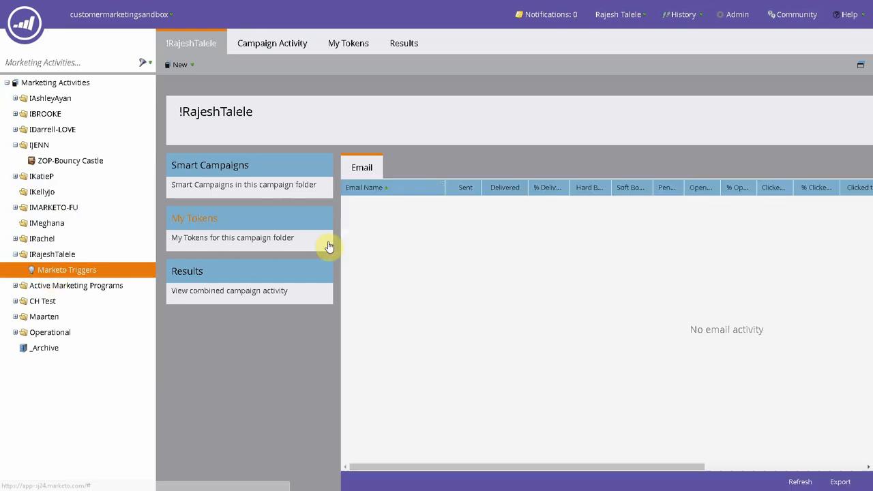
click(67, 269)
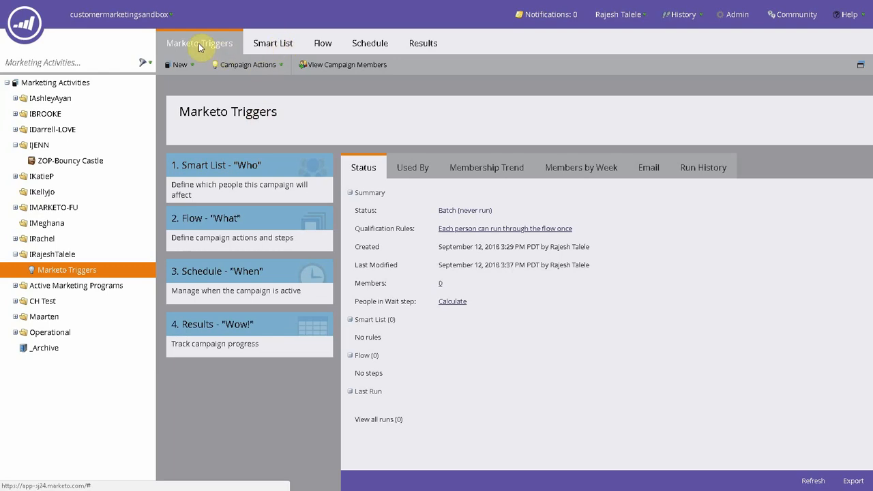
mouse_move(284, 83)
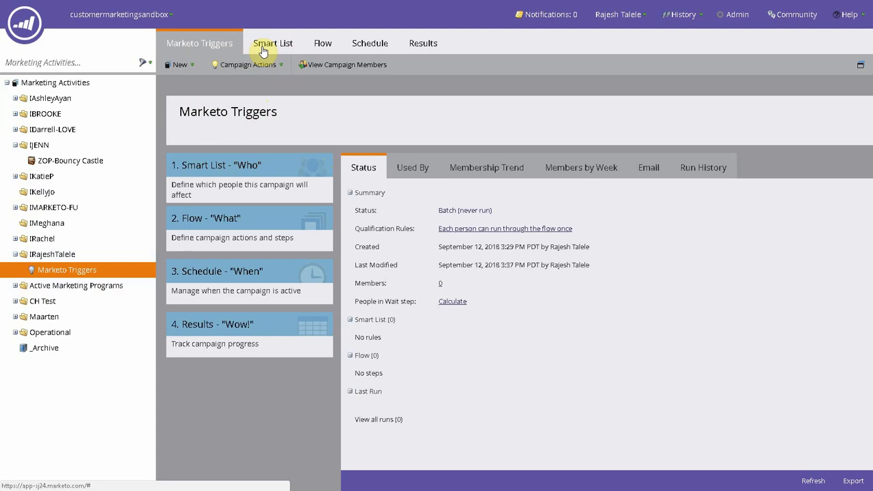
Step: Review the campaign's empty Smart List and Flow, batch Schedule, and activity-free Results
click(273, 43)
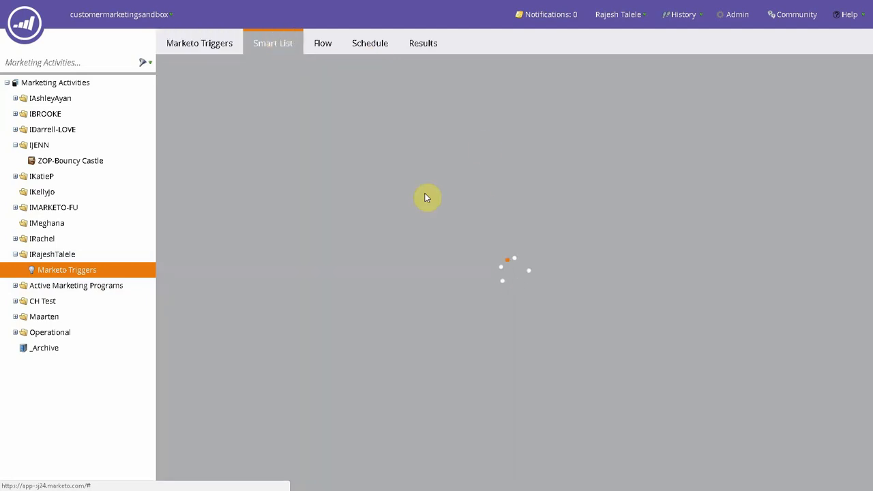
click(273, 43)
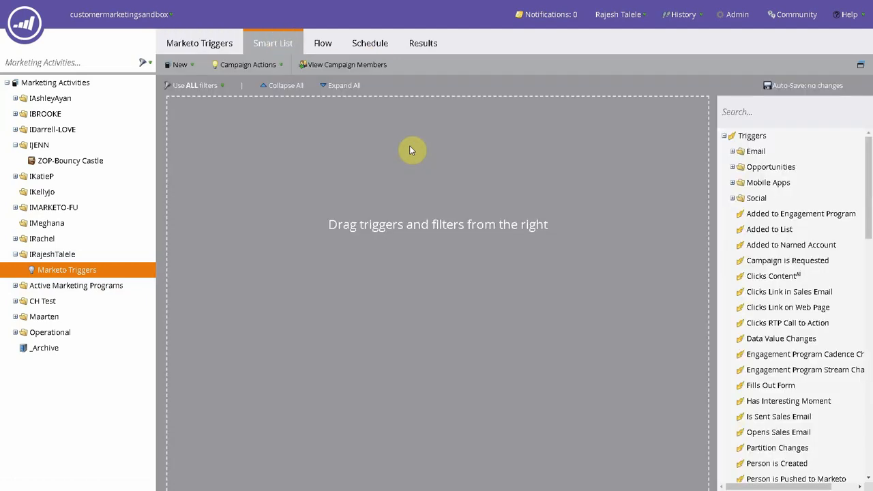
mouse_move(422, 244)
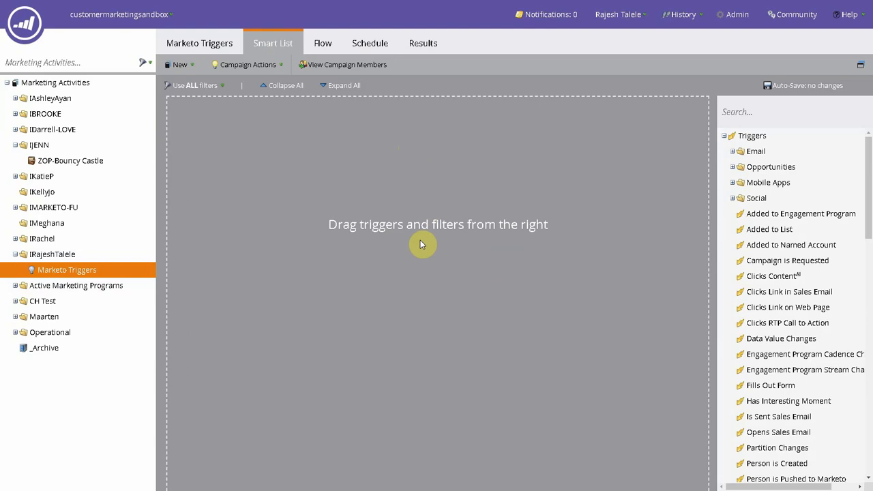
mouse_move(449, 302)
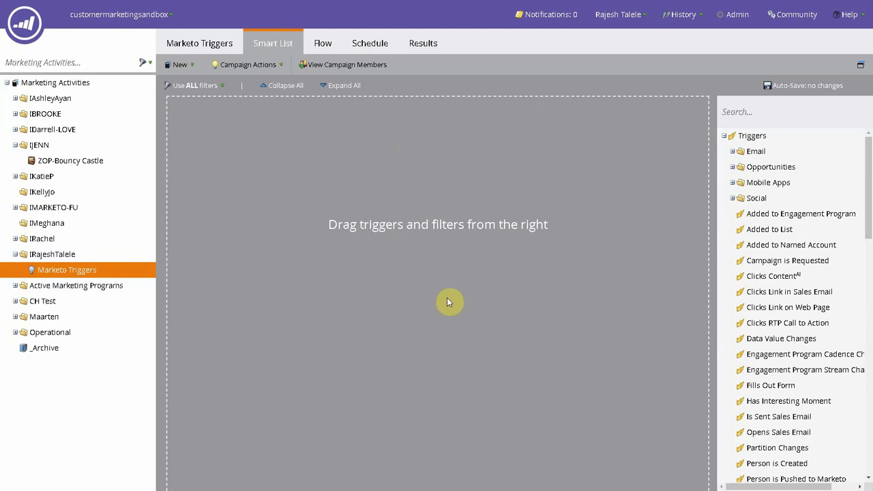
mouse_move(323, 43)
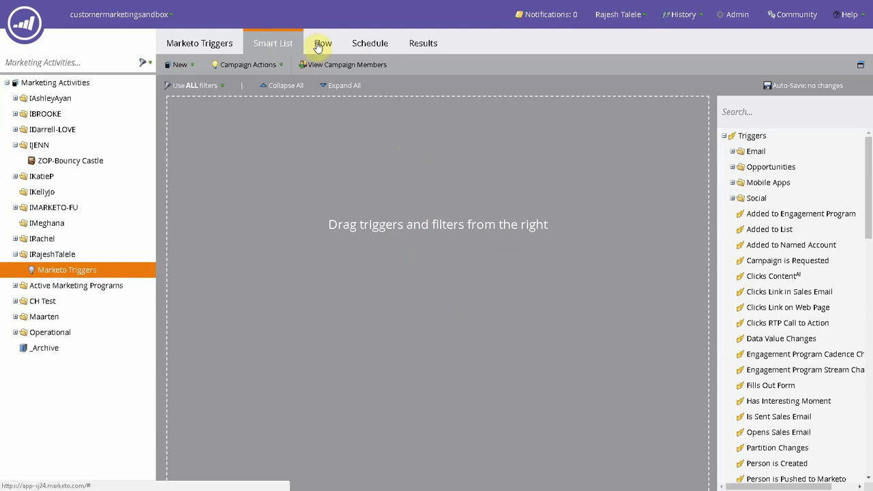
mouse_move(488, 302)
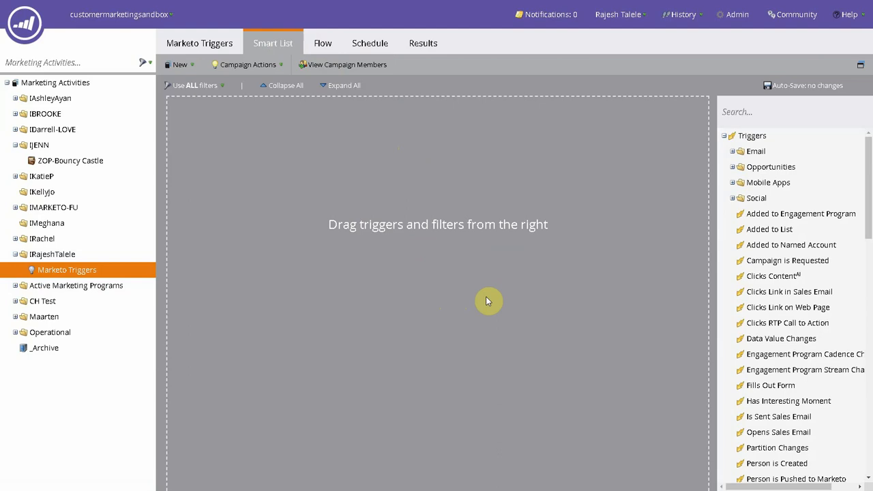
mouse_move(295, 38)
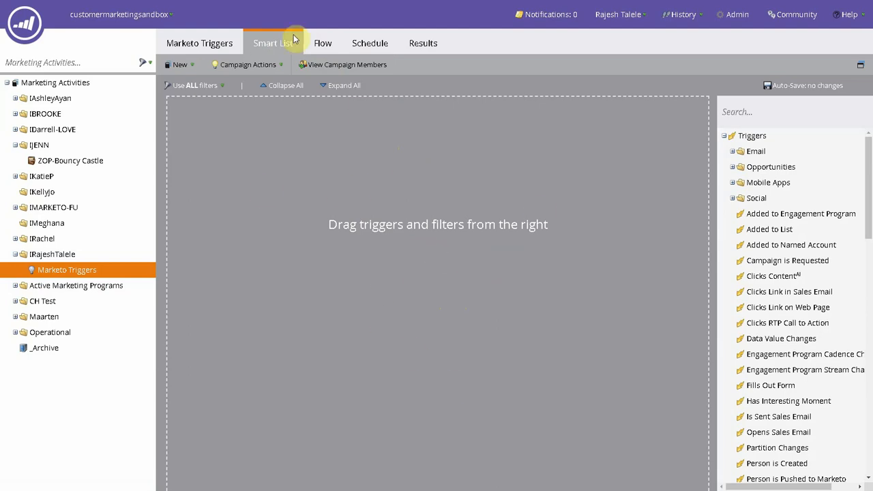
click(322, 43)
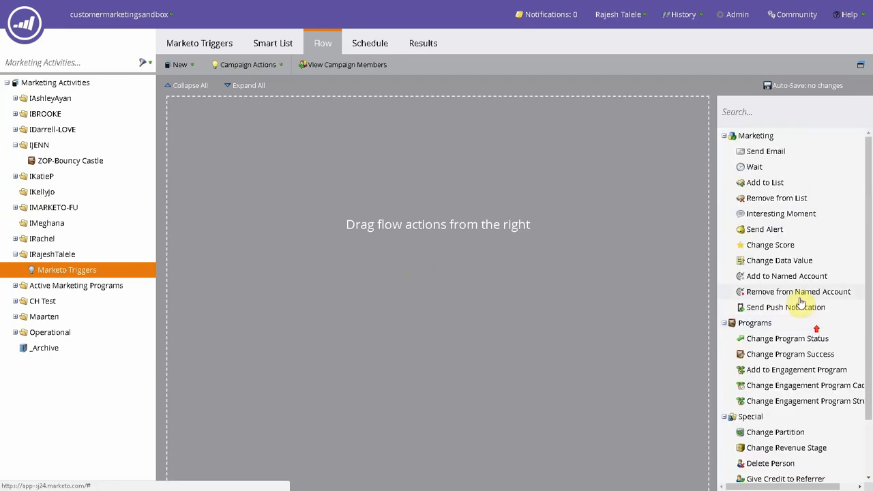
mouse_move(369, 43)
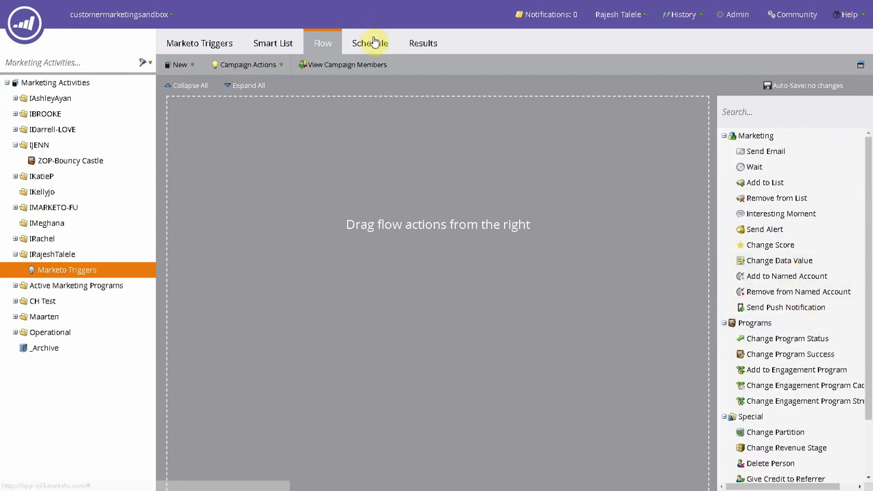
click(370, 43)
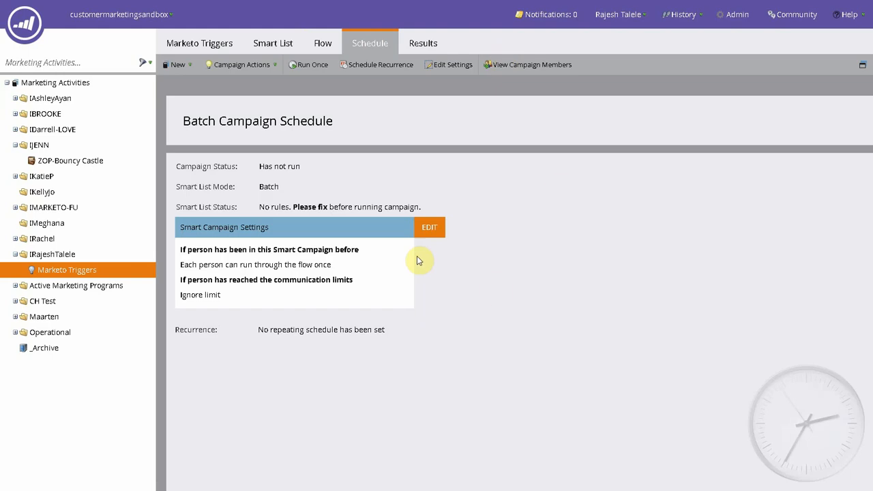
mouse_move(557, 264)
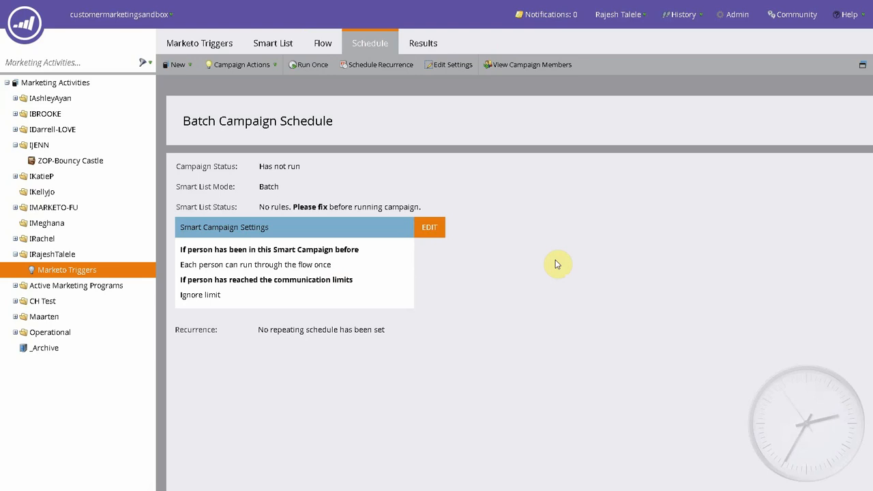
mouse_move(488, 221)
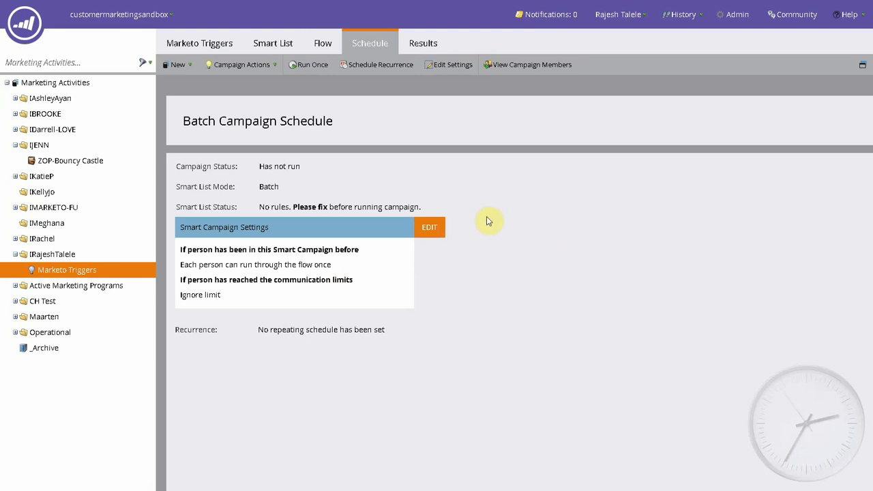
click(422, 42)
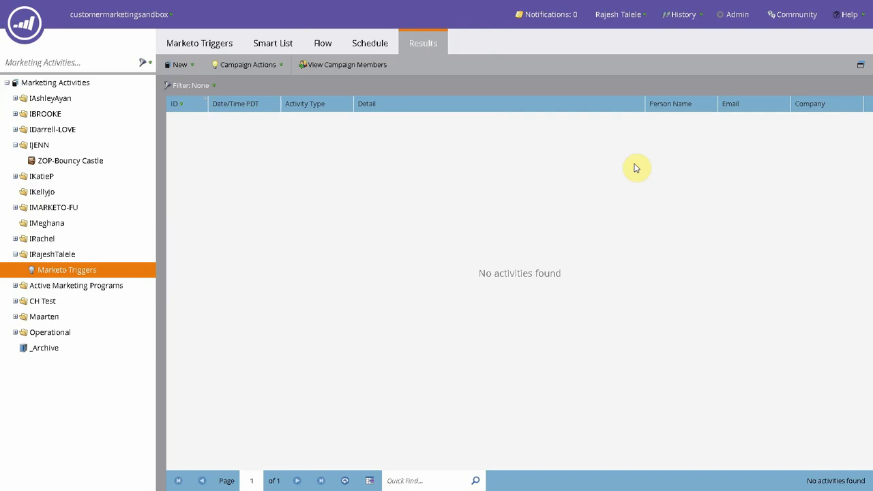
Step: Show the empty Smart List and expand the Email triggers, including Clicks Link in Email
click(272, 43)
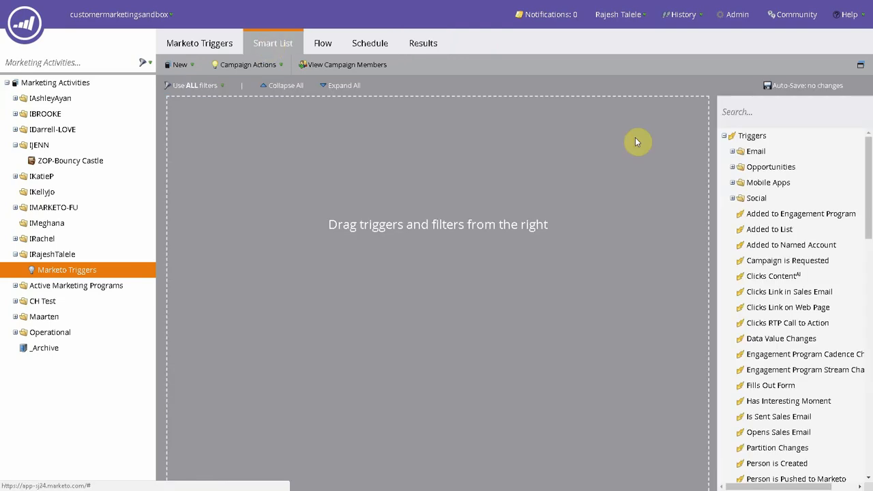
mouse_move(475, 204)
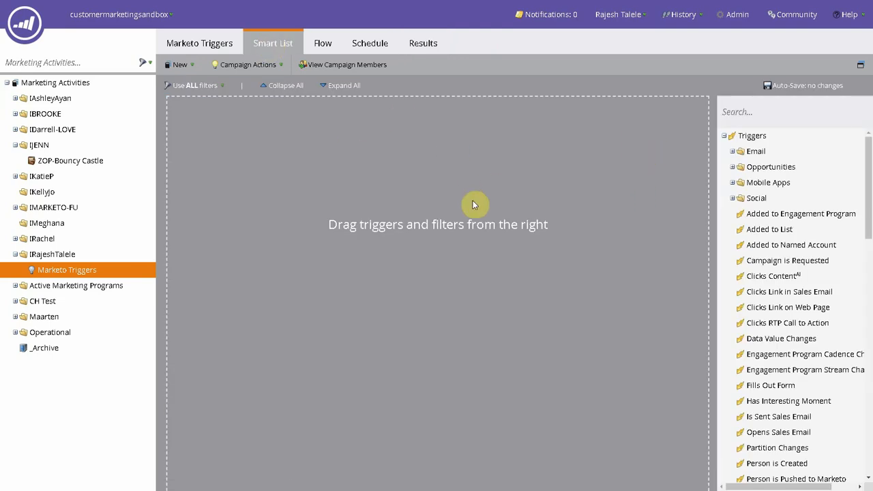
mouse_move(444, 183)
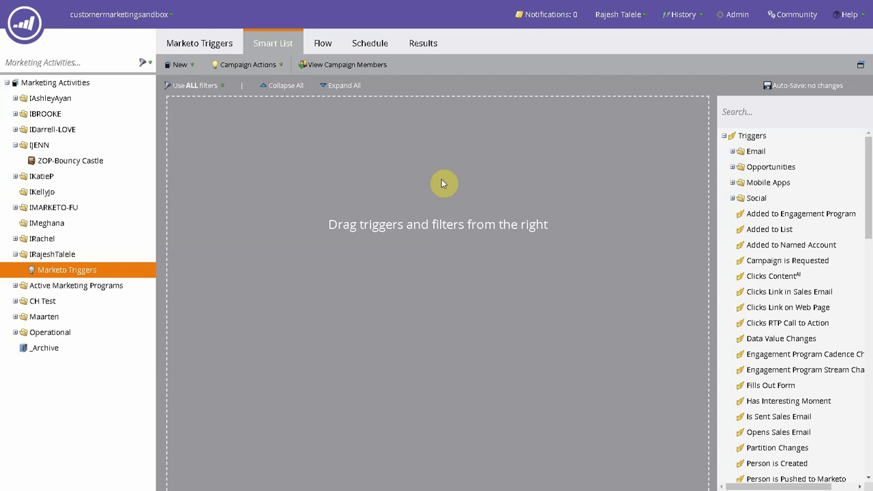
mouse_move(471, 205)
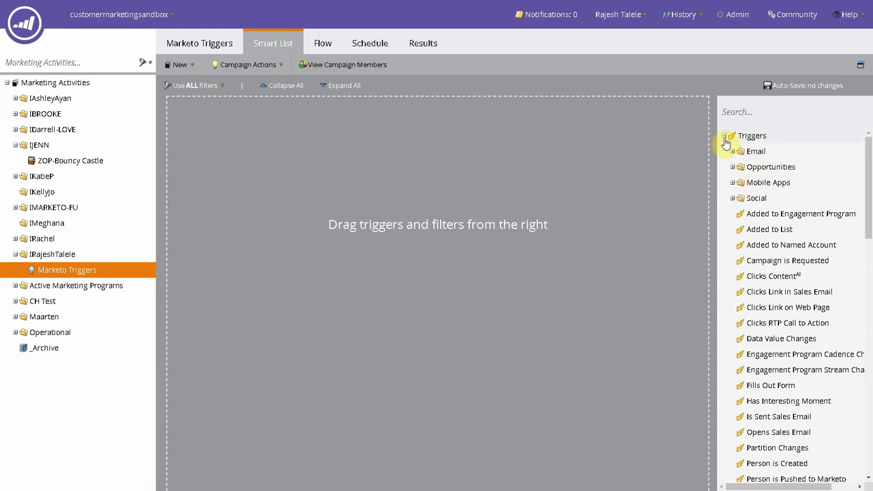
click(724, 135)
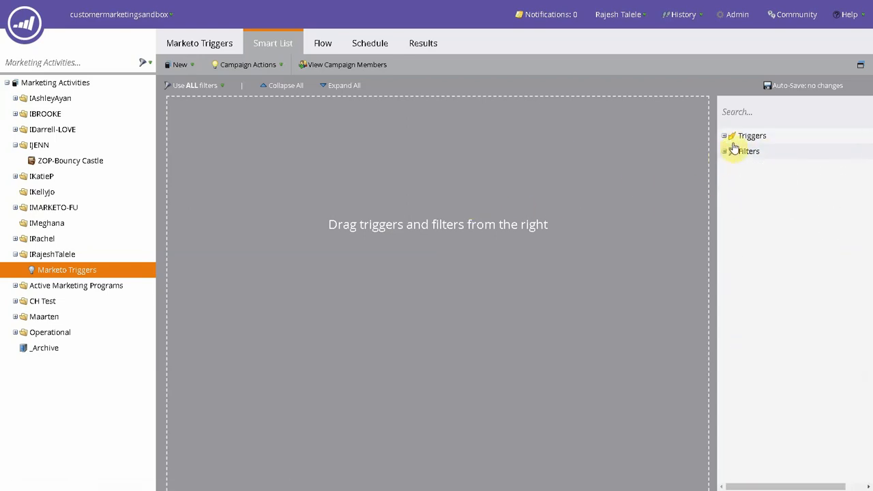
click(724, 135)
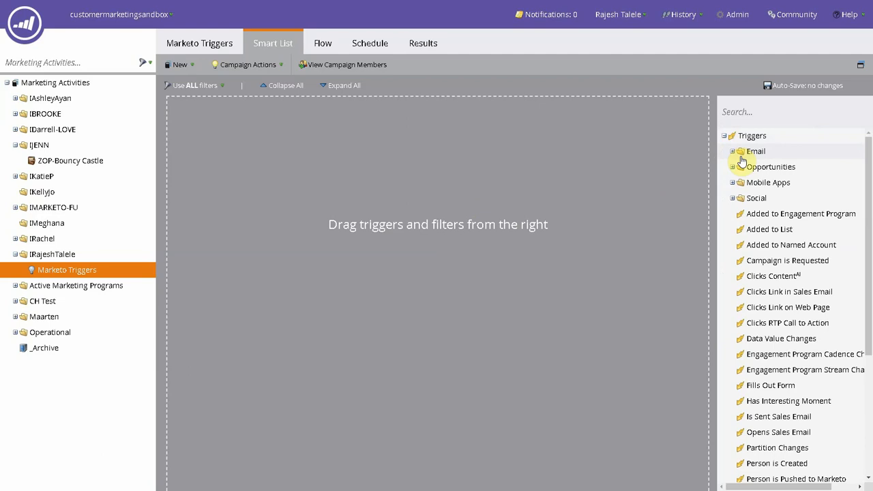
mouse_move(733, 155)
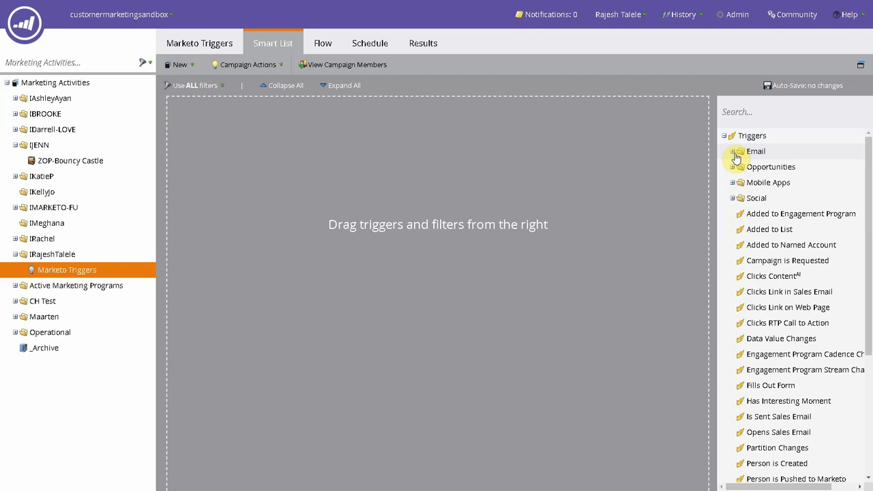
click(733, 151)
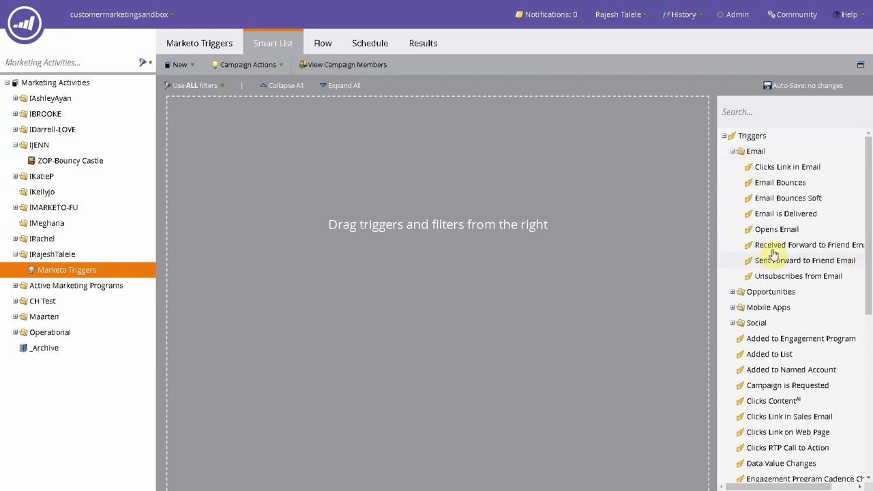
mouse_move(788, 166)
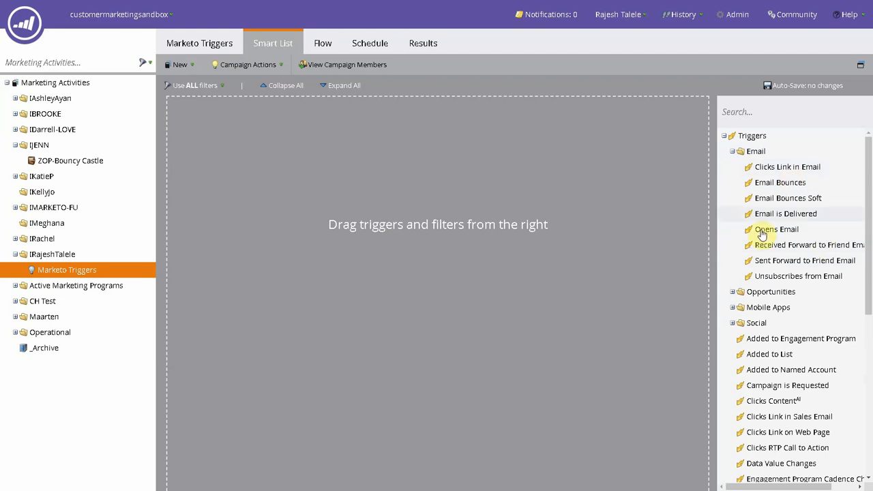
drag(788, 167, 436, 136)
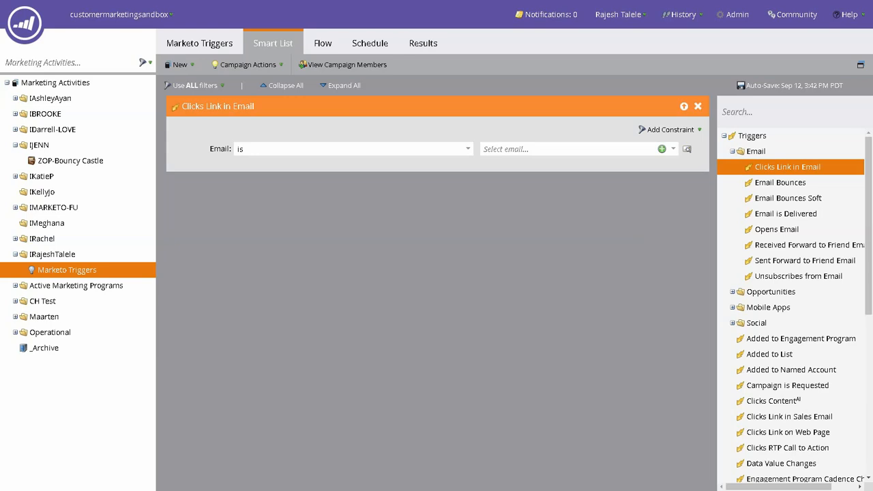
mouse_move(378, 128)
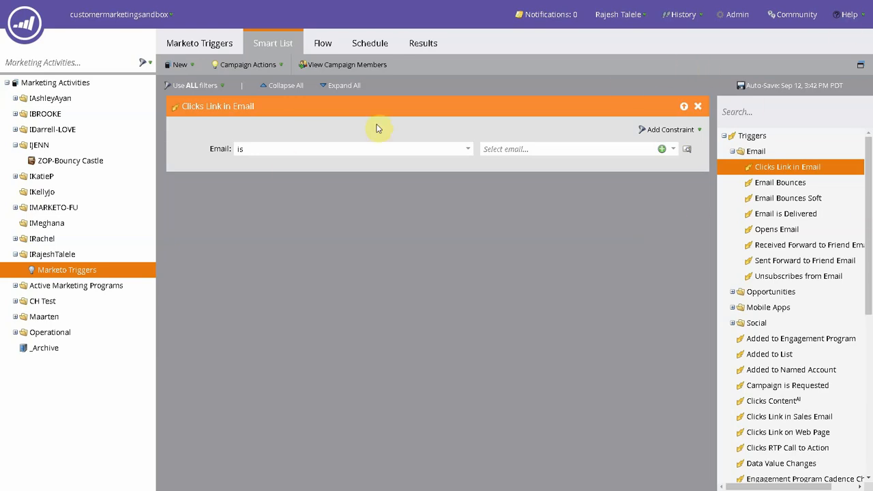
mouse_move(194, 142)
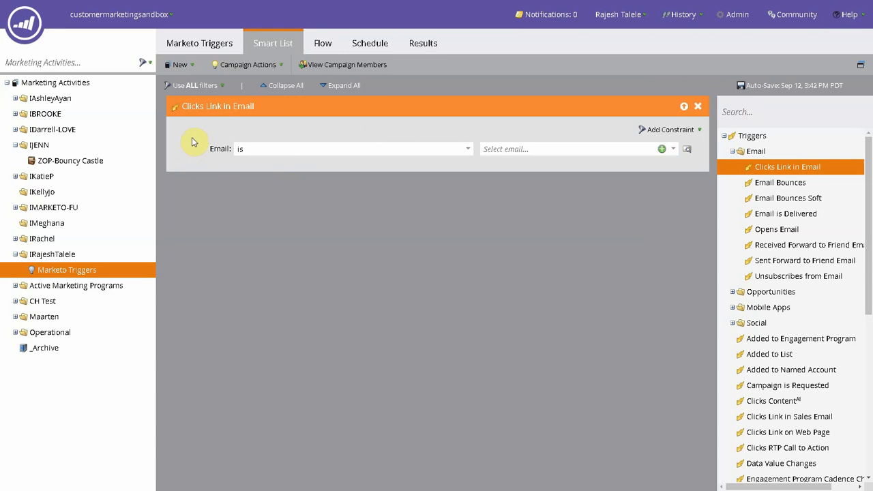
mouse_move(508, 96)
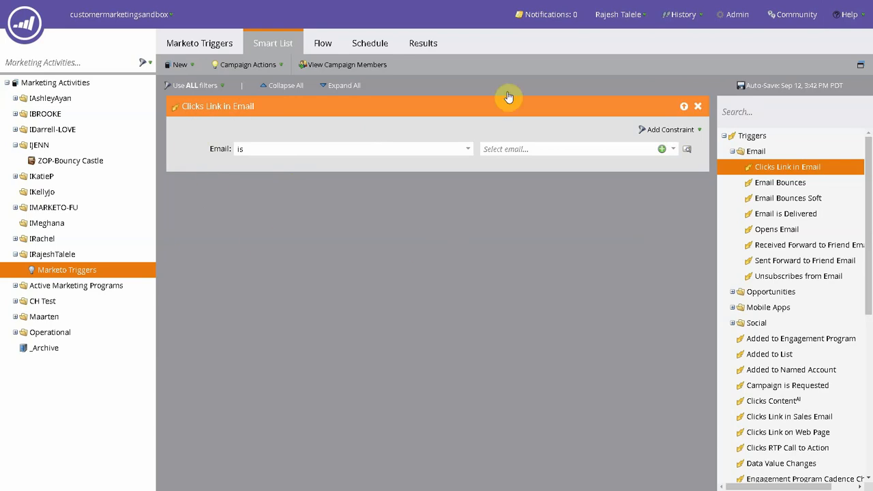
mouse_move(439, 164)
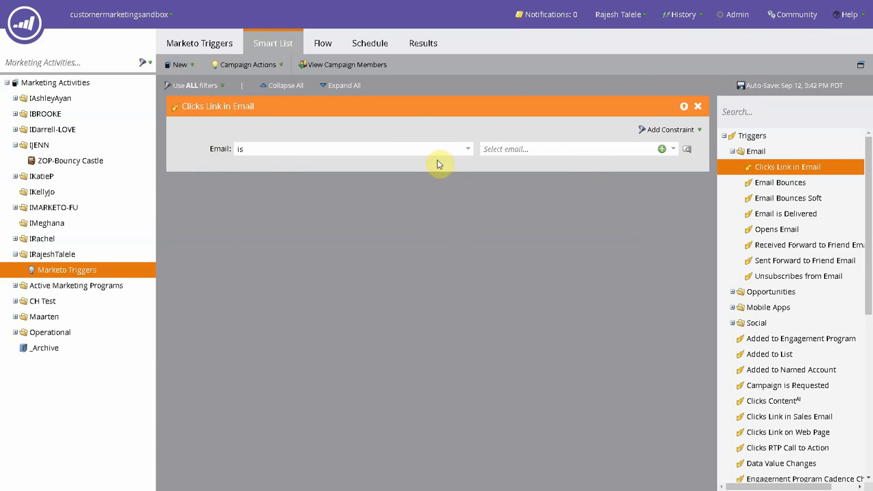
mouse_move(468, 158)
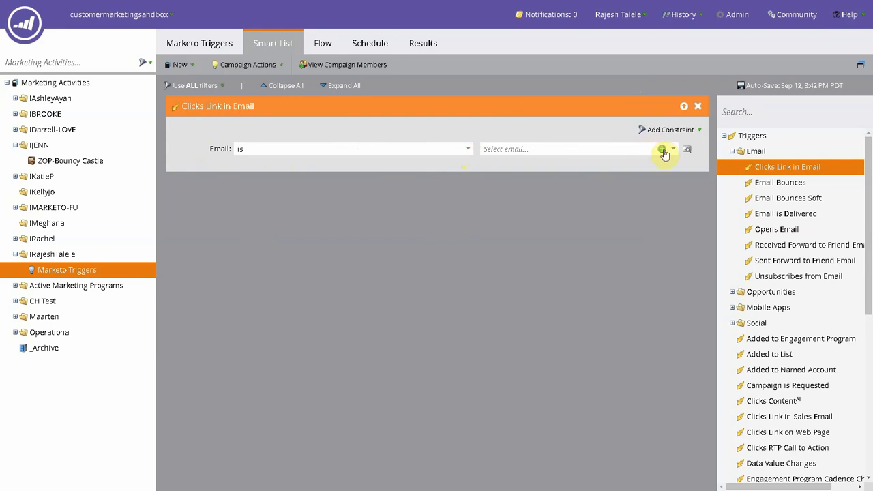
Step: Target the trigger's Email at RN-Dynamic Content Example.Example Email
click(351, 148)
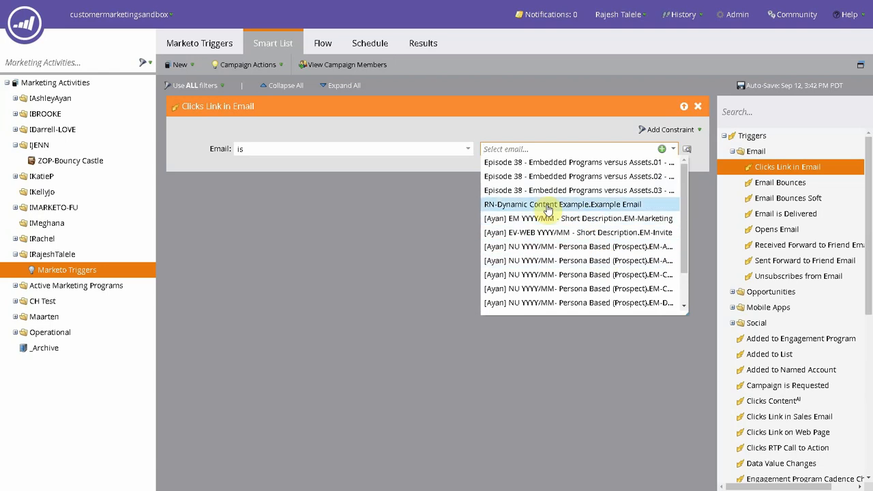
click(559, 204)
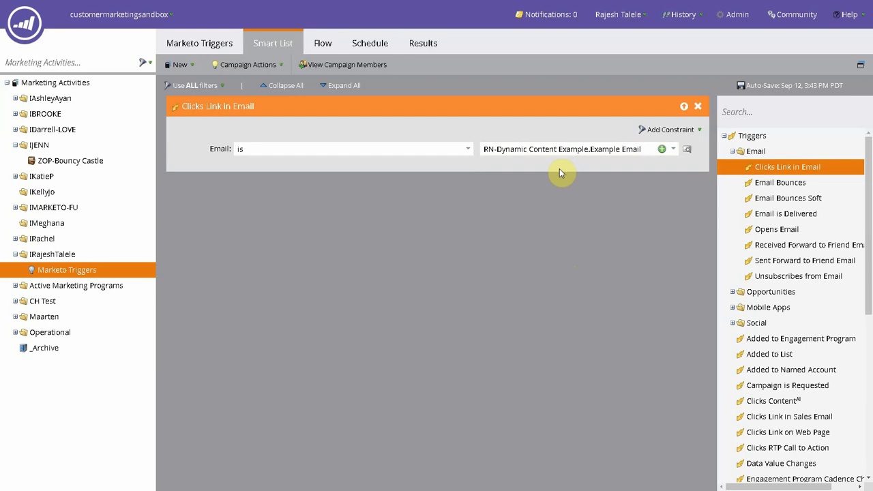
mouse_move(520, 173)
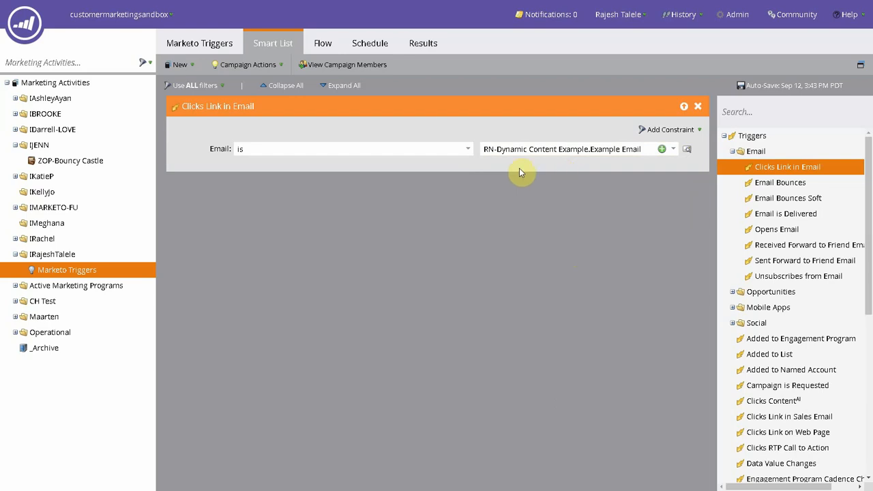
mouse_move(385, 282)
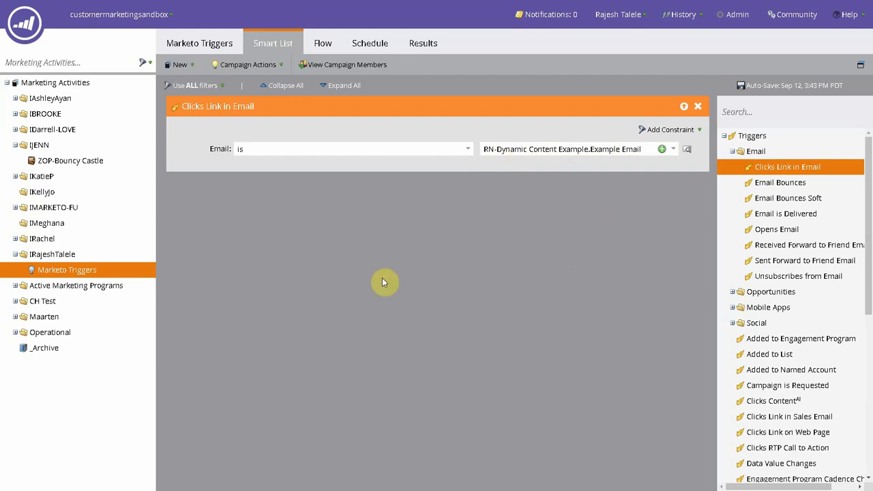
mouse_move(173, 96)
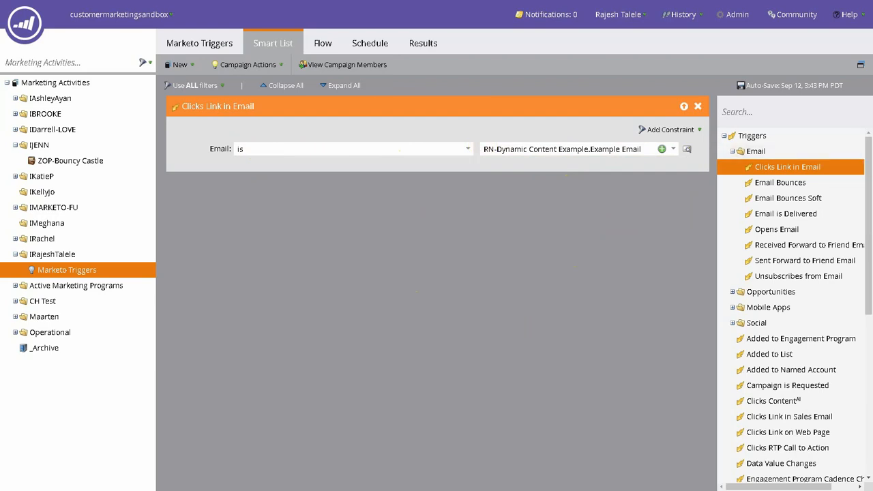
mouse_move(626, 191)
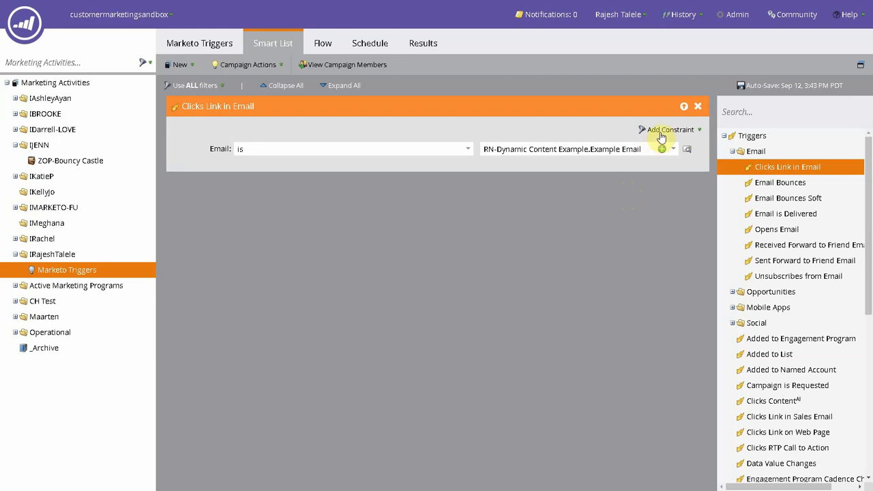
mouse_move(458, 182)
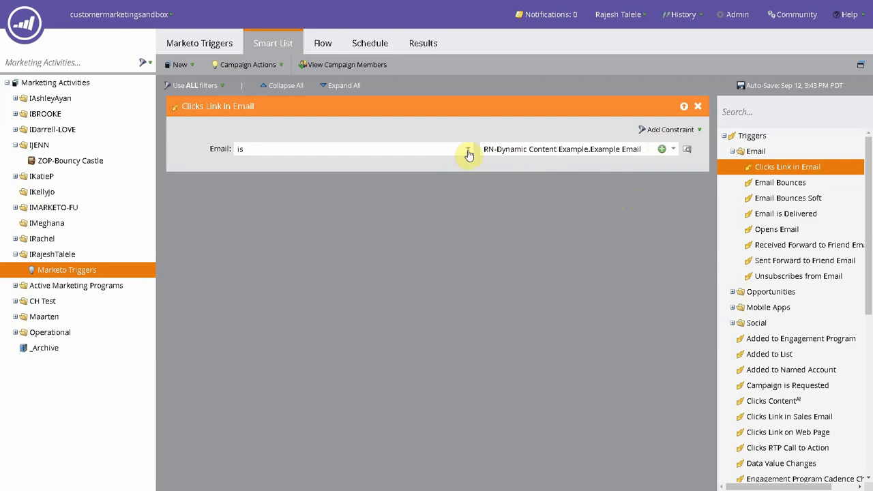
Step: Change the trigger's Email operator to 'is any'
click(468, 149)
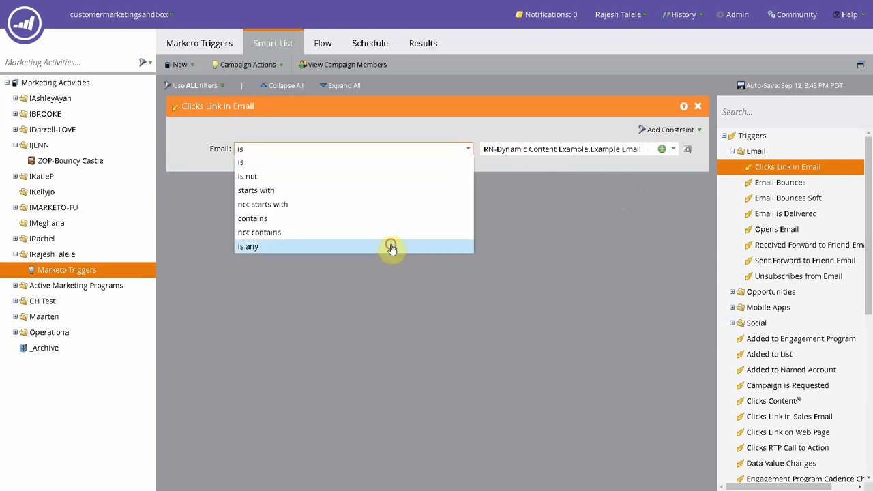
click(248, 246)
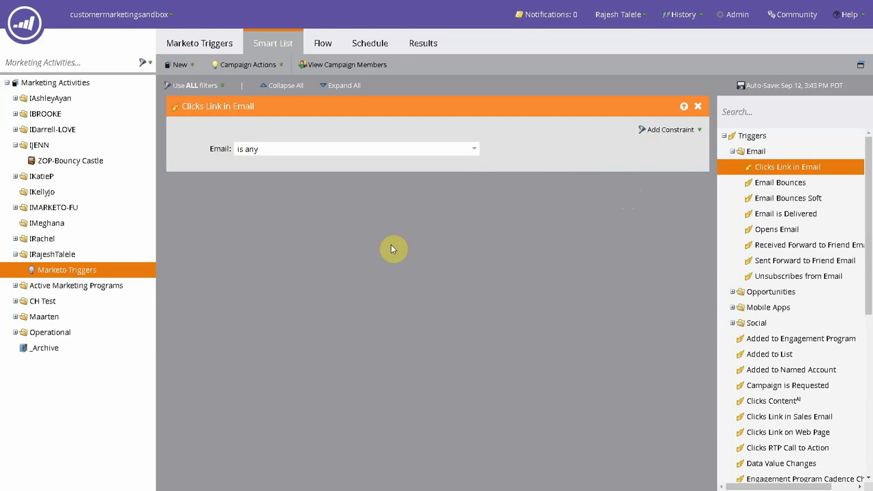
mouse_move(297, 124)
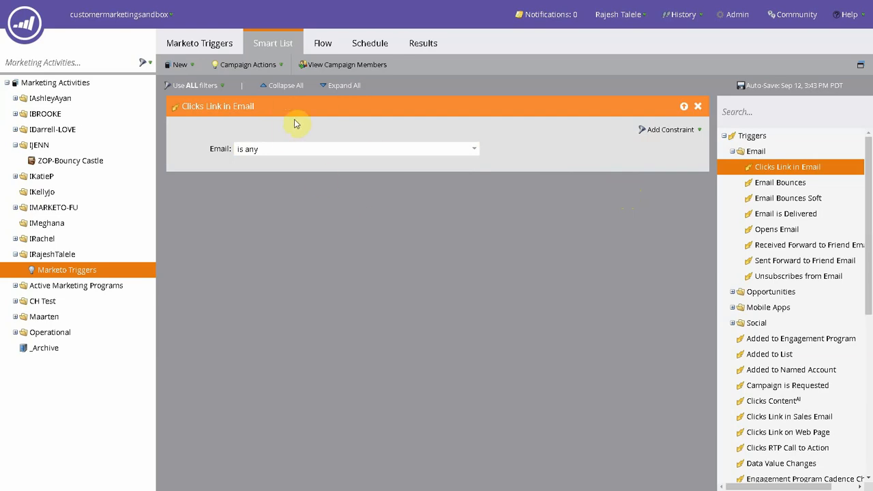
mouse_move(354, 177)
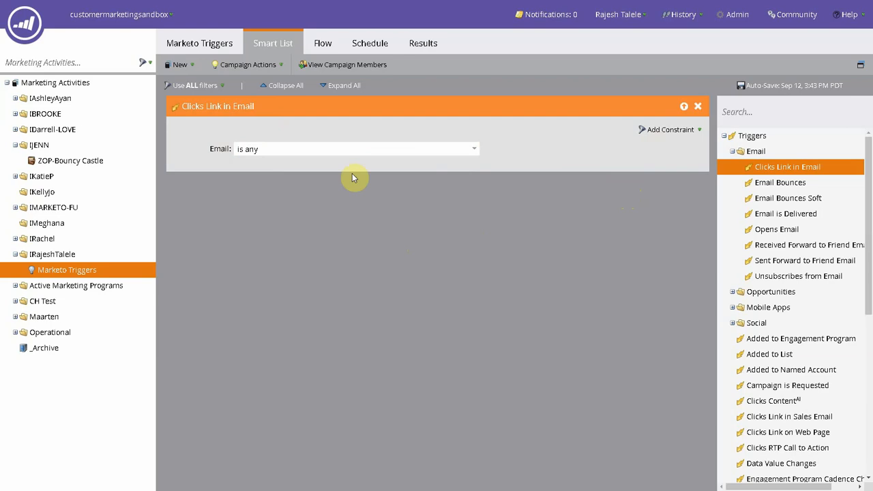
mouse_move(375, 123)
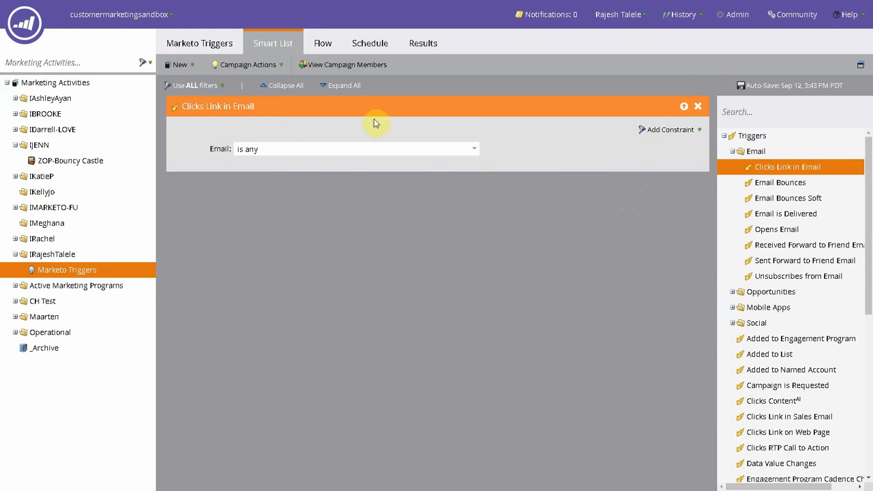
mouse_move(199, 130)
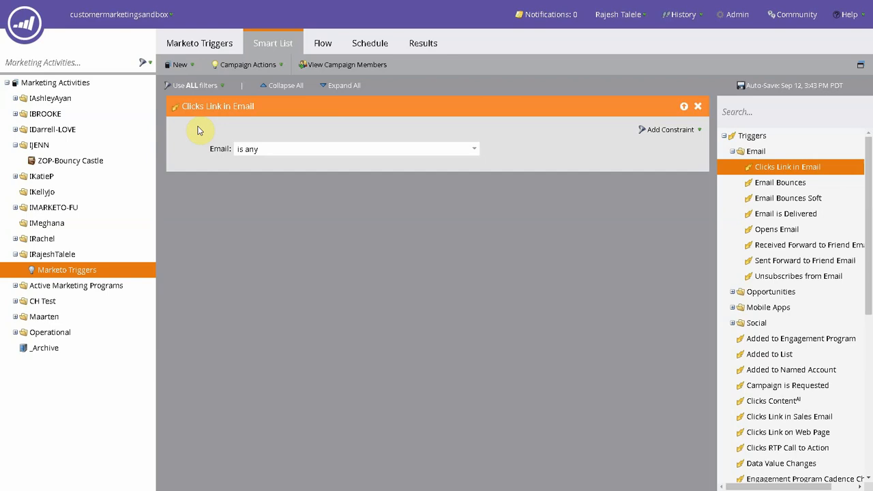
mouse_move(276, 148)
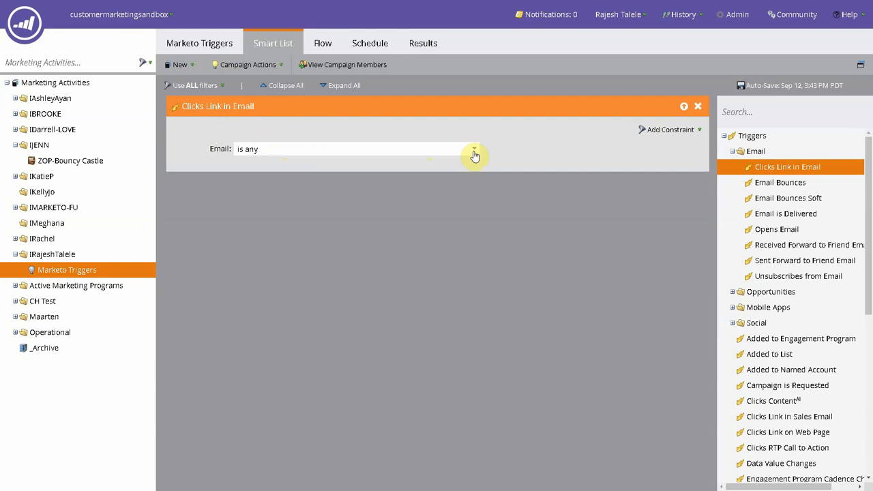
Step: Switch the Email operator to 'contains' and type 'Webinar2018' as the value
click(473, 149)
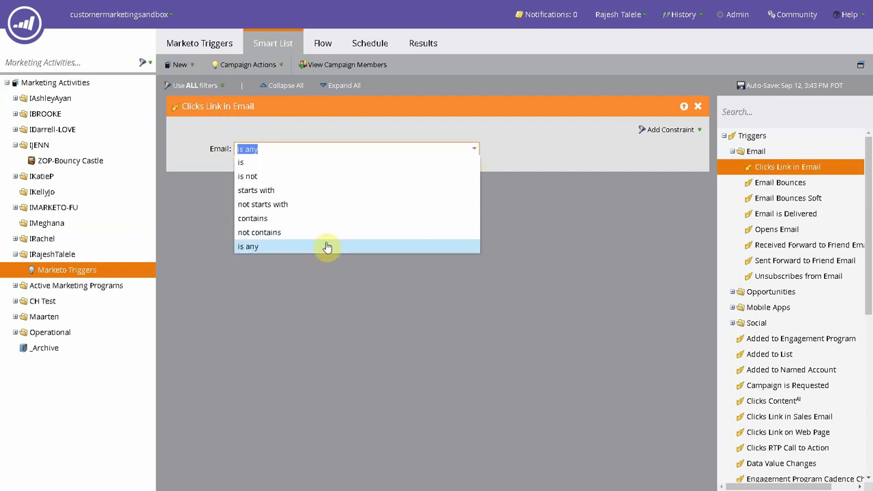
mouse_move(279, 218)
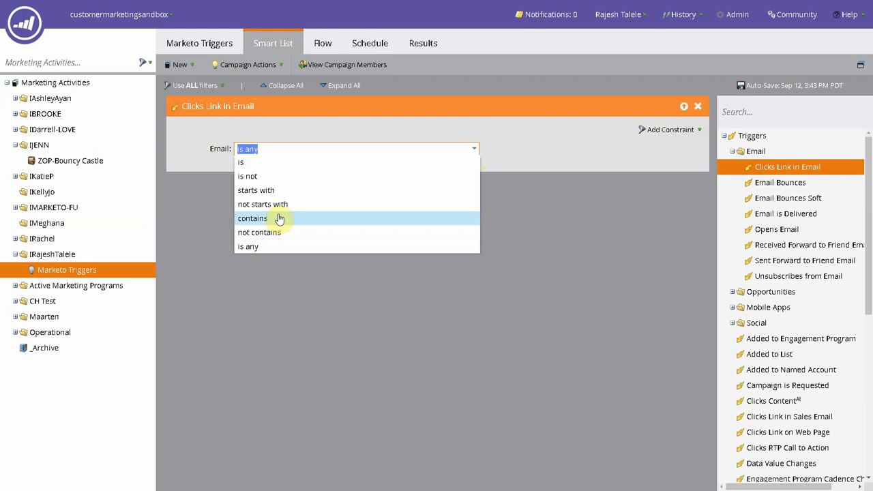
click(252, 219)
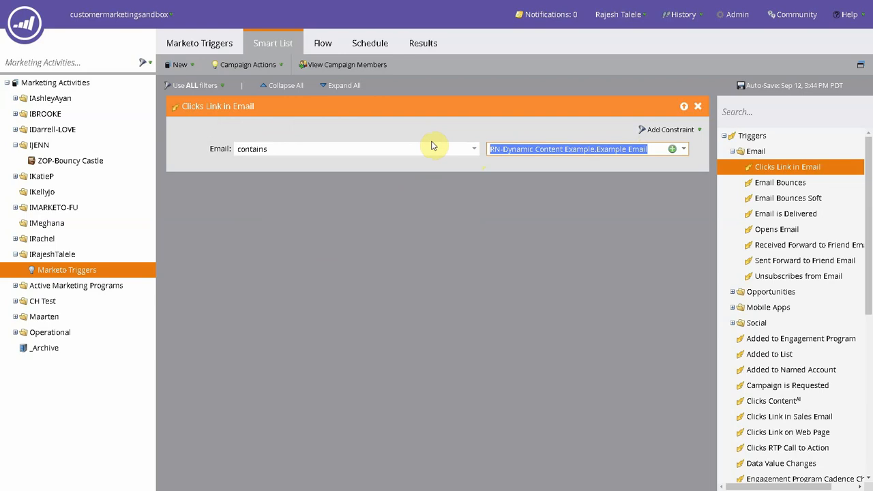
text(Webina)
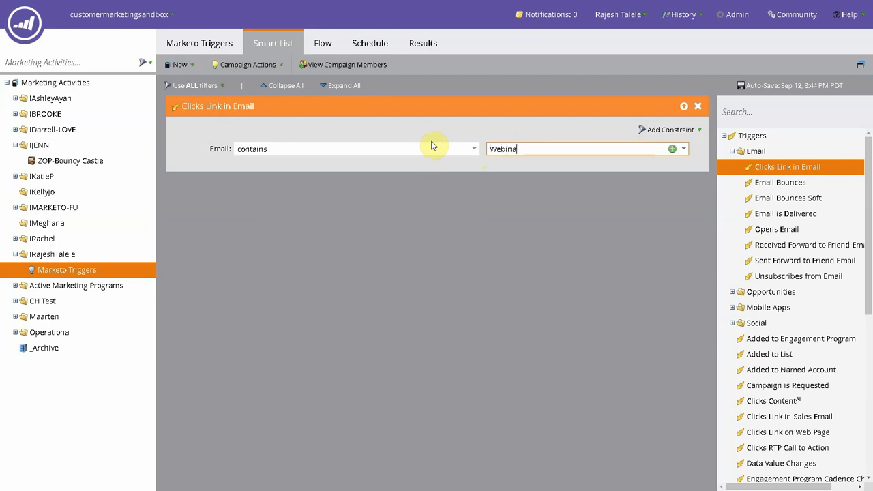
text(r20)
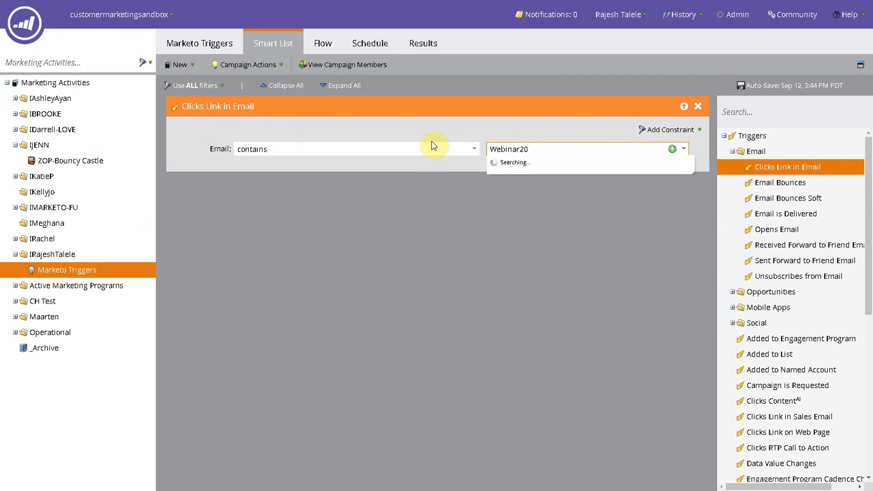
text(18)
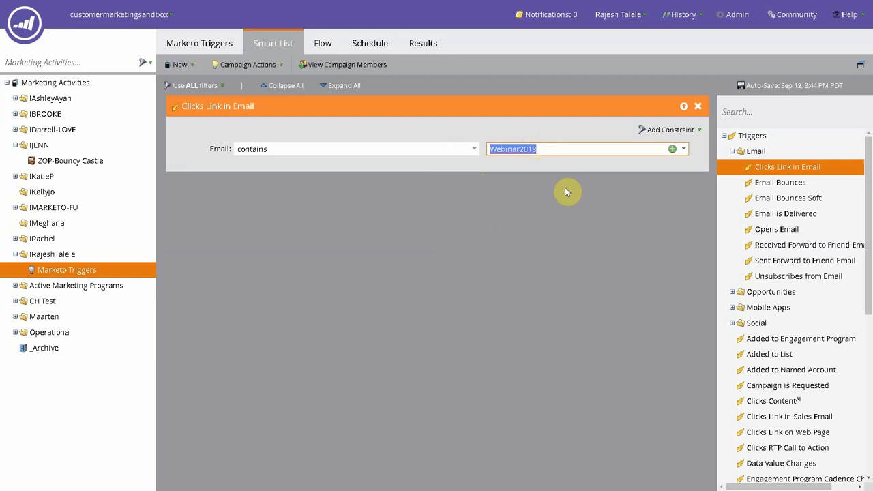
mouse_move(381, 170)
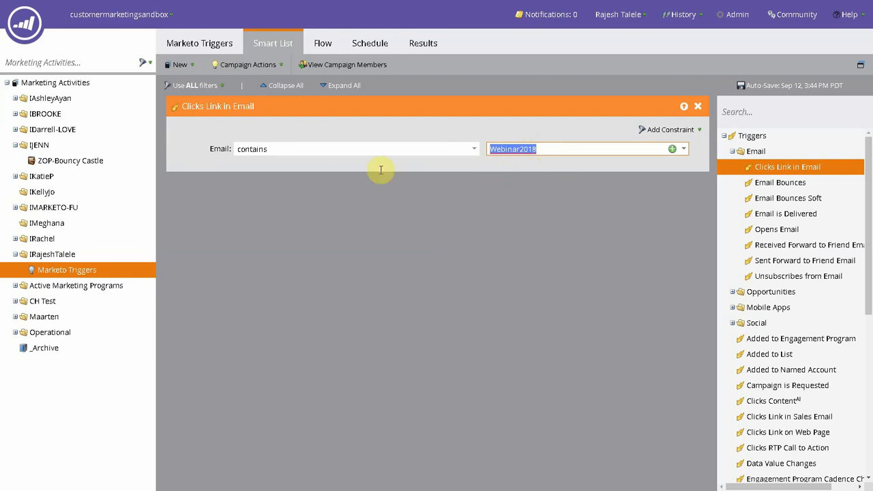
mouse_move(451, 208)
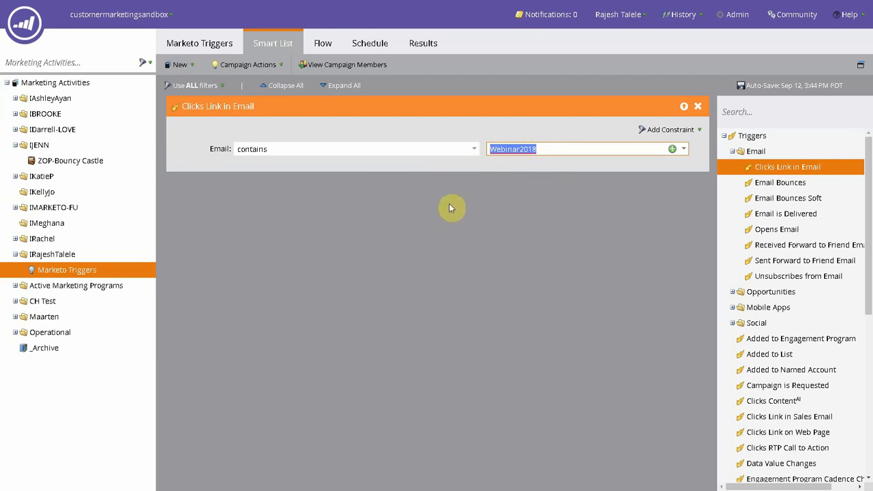
mouse_move(379, 188)
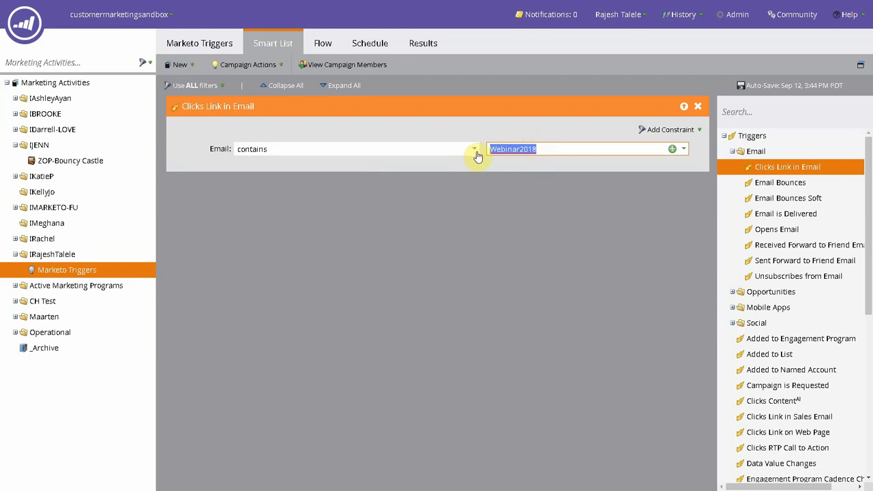
Step: Keep 'contains' with RN-Dynamic Content Example.Example Email as the Email value
click(473, 149)
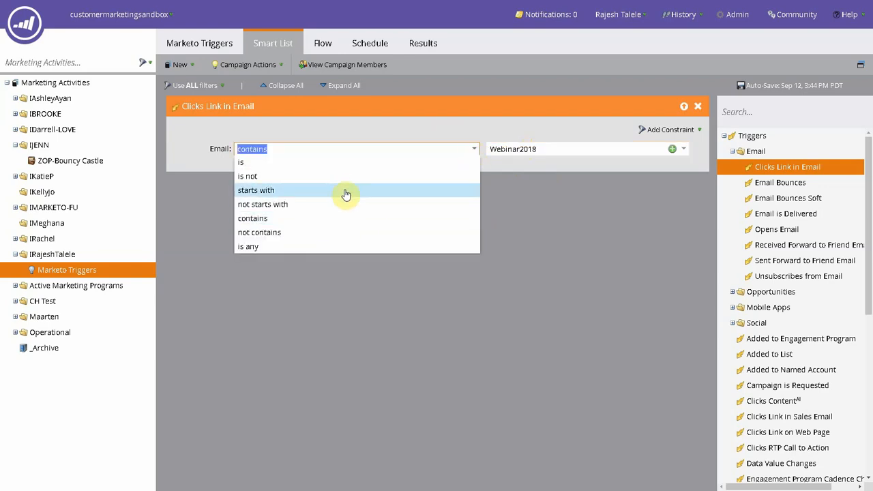
mouse_move(344, 176)
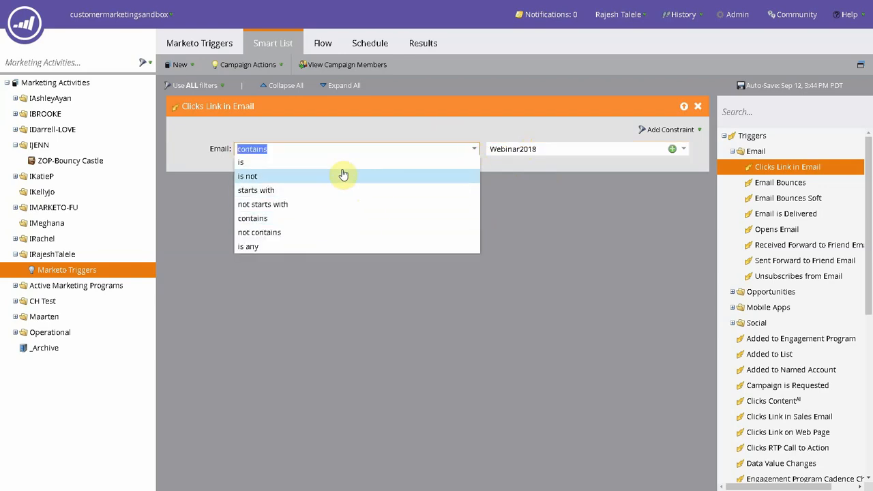
click(252, 218)
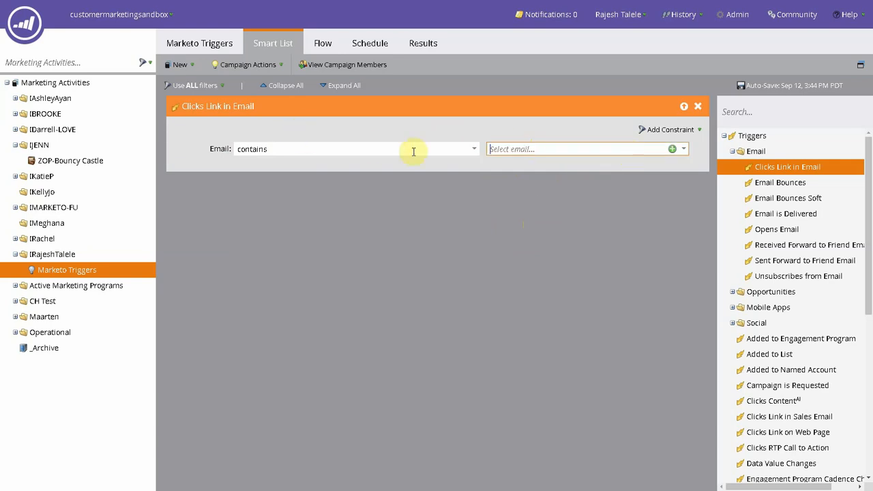
click(682, 149)
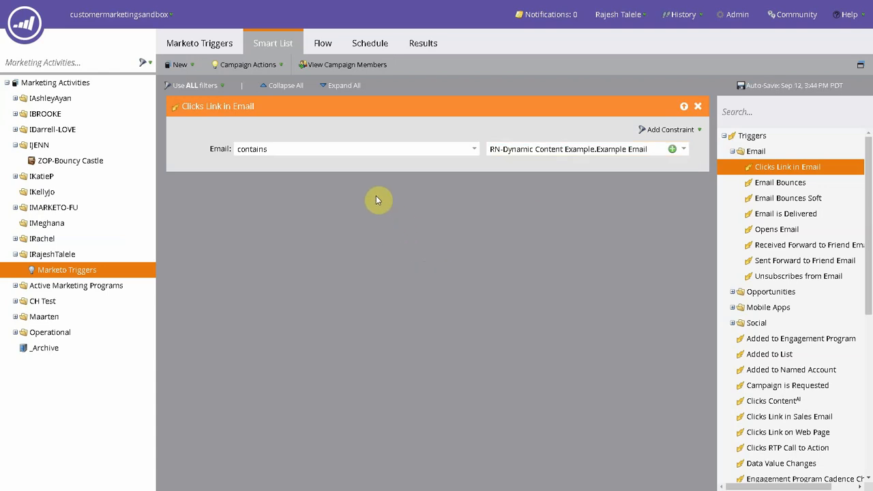
mouse_move(683, 226)
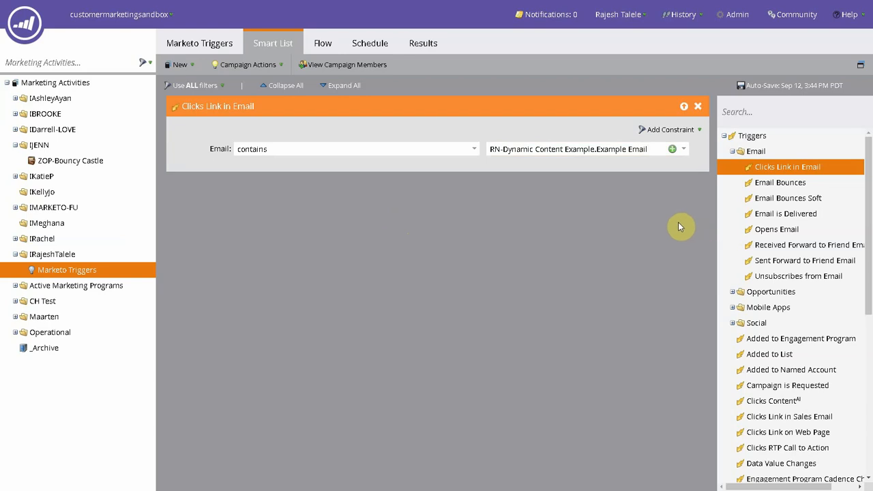
mouse_move(645, 130)
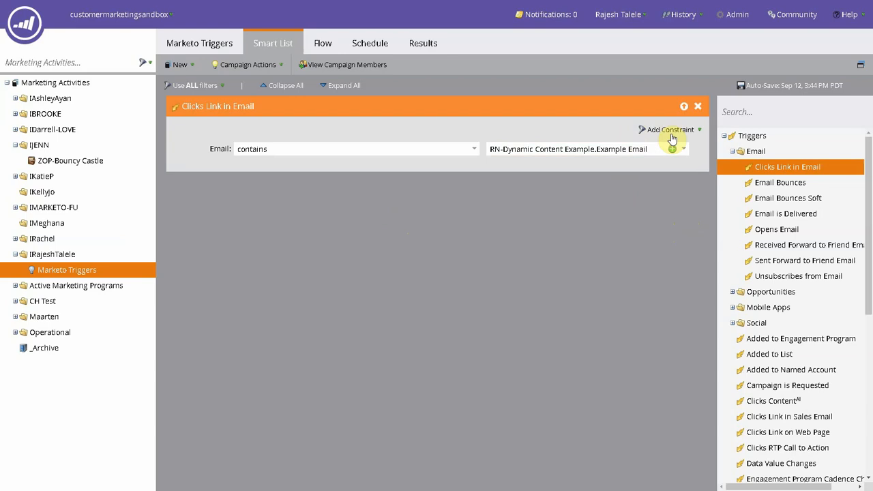
Step: Add a Device constraint to the trigger and set its operator to 'is not'
click(670, 130)
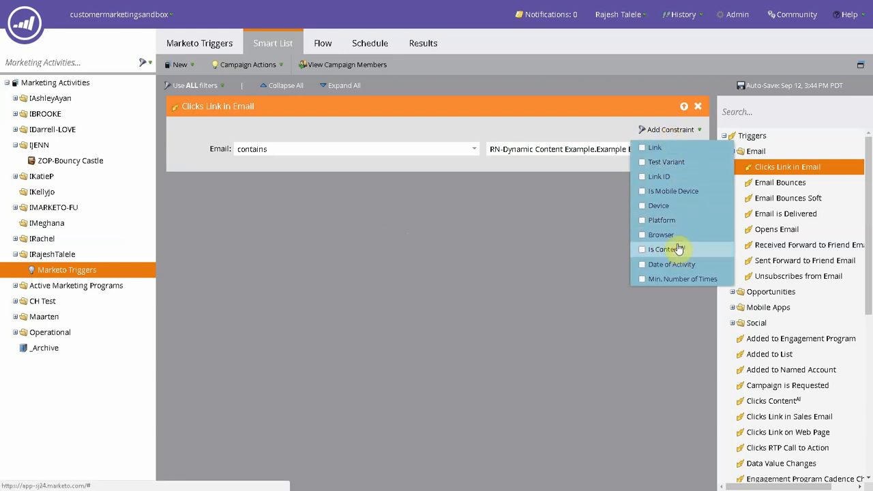
mouse_move(686, 217)
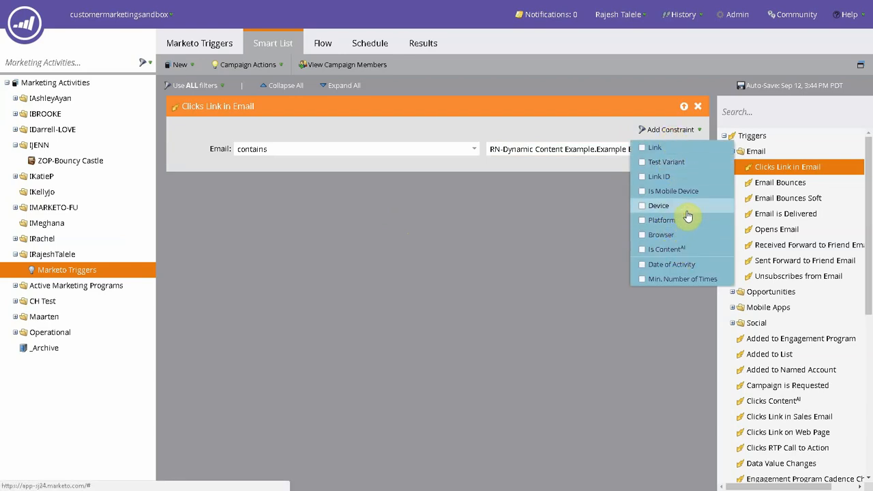
click(659, 206)
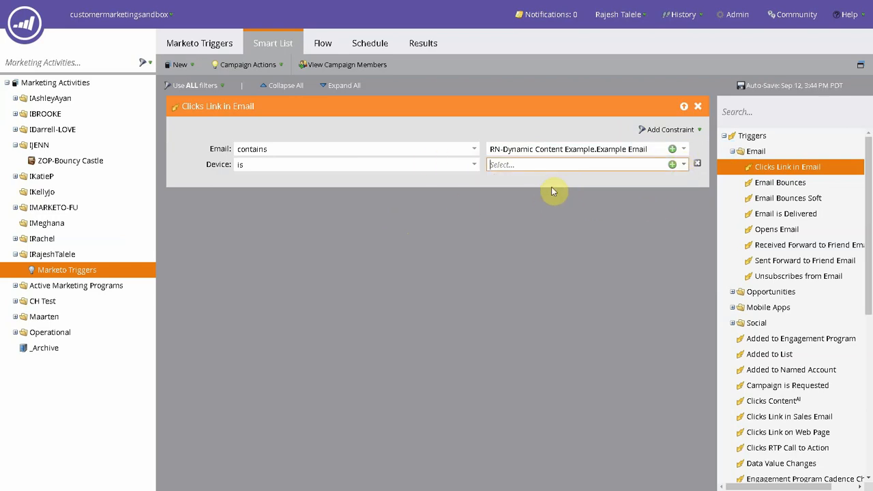
mouse_move(536, 165)
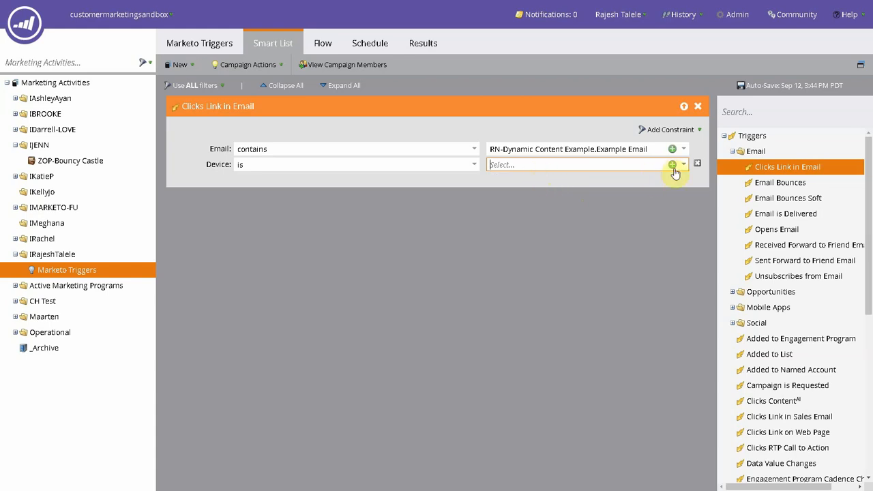
mouse_move(475, 172)
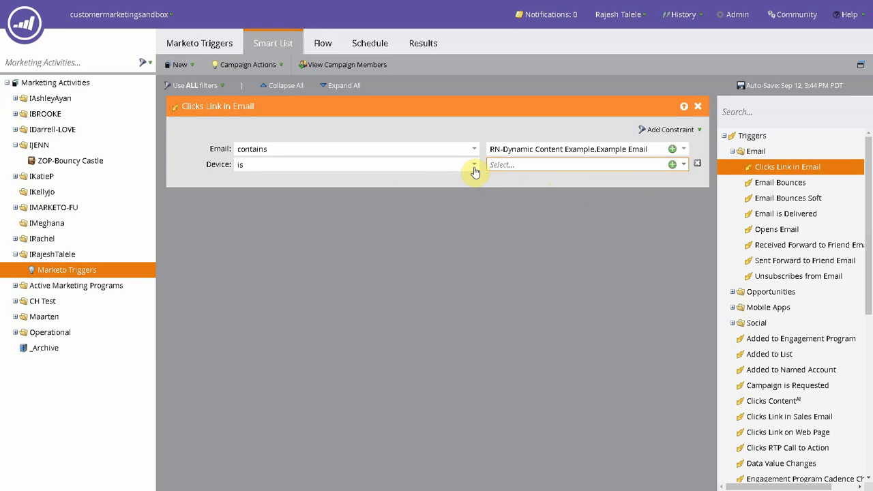
click(473, 164)
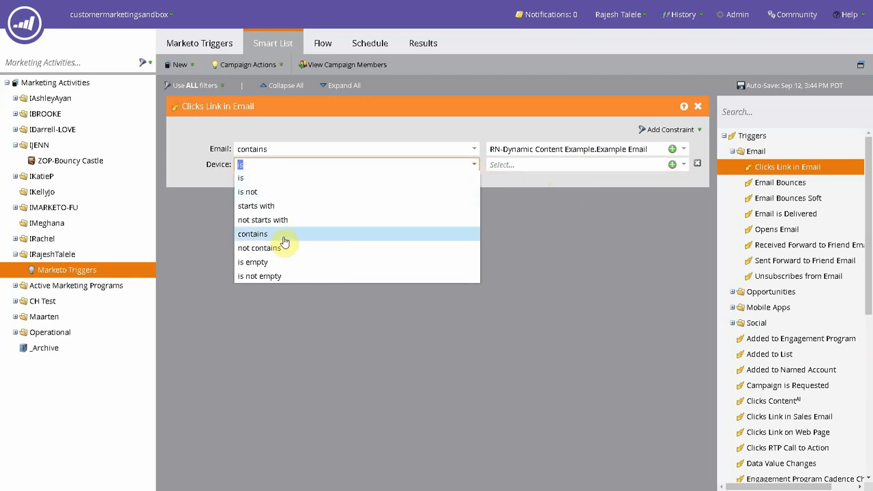
mouse_move(333, 230)
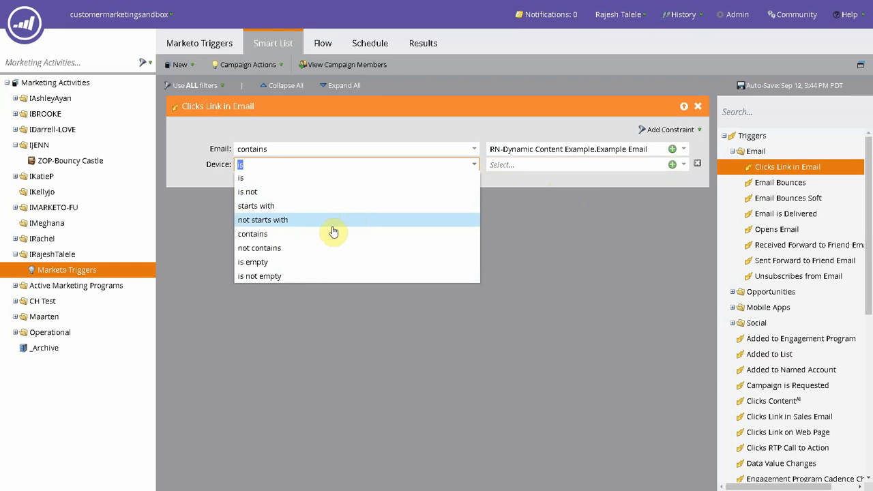
click(248, 192)
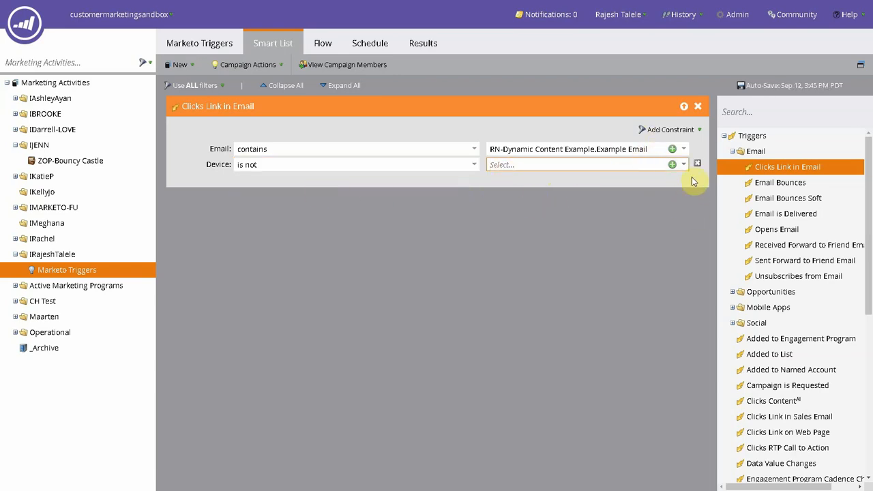
click(669, 129)
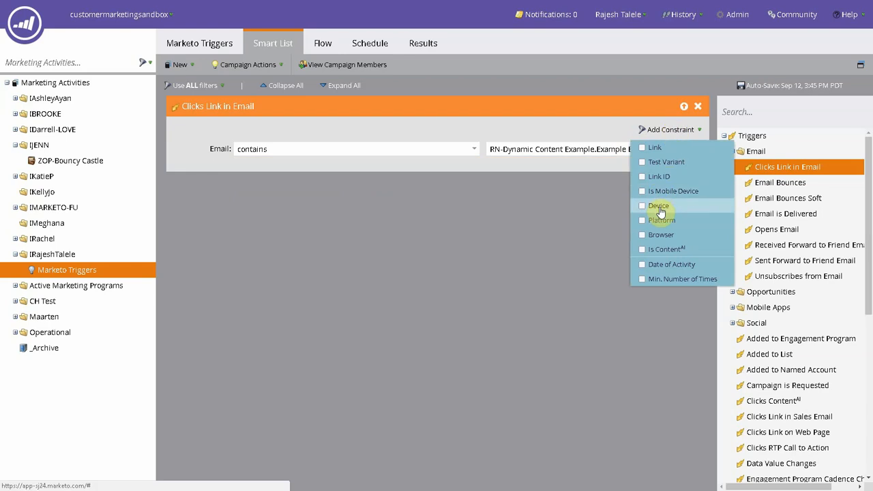
Step: Add empty Platform and Browser constraints to the Clicks Link in Email trigger
click(662, 219)
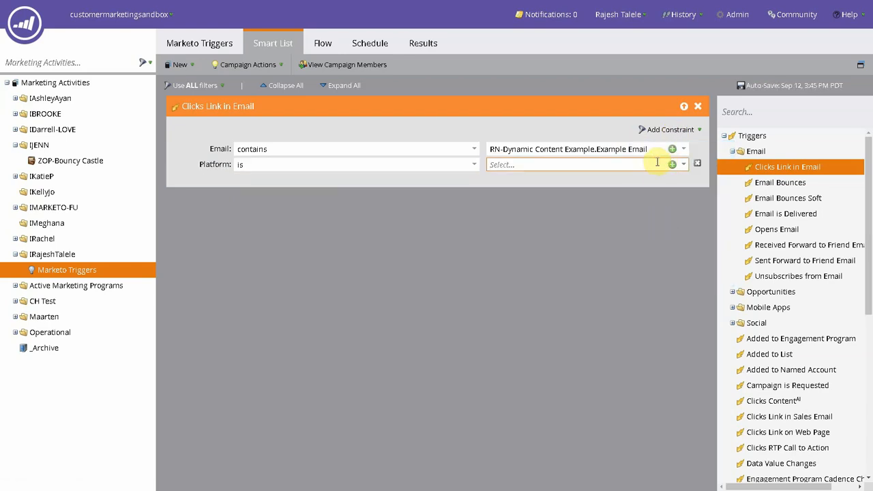
mouse_move(394, 186)
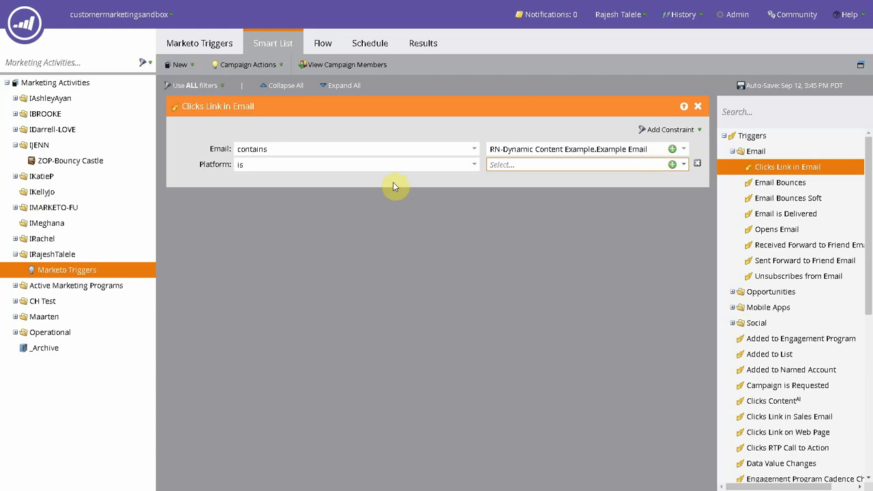
mouse_move(484, 184)
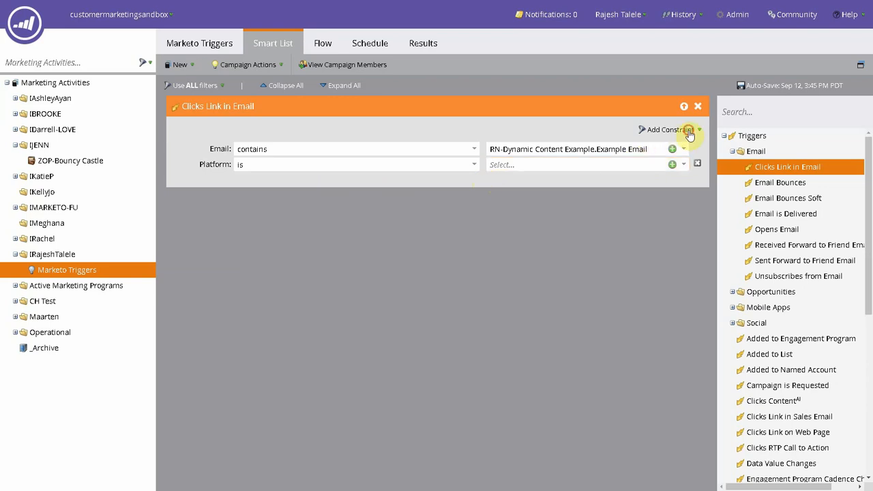
click(670, 130)
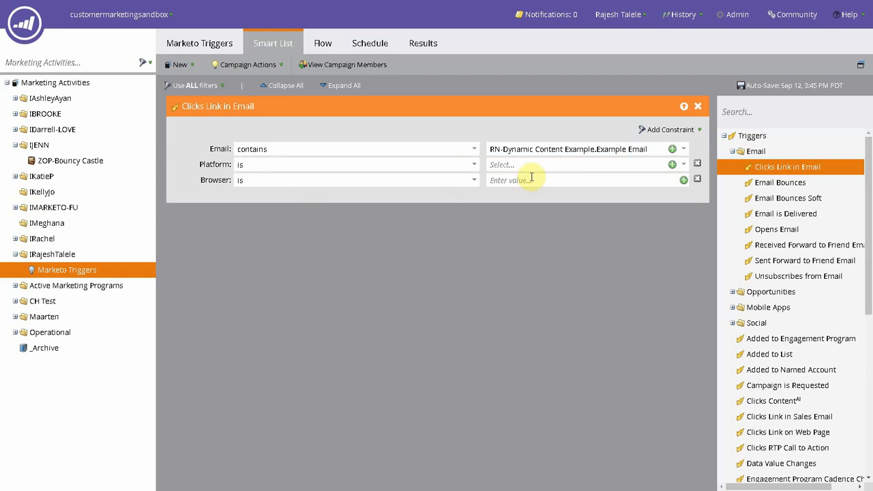
mouse_move(638, 225)
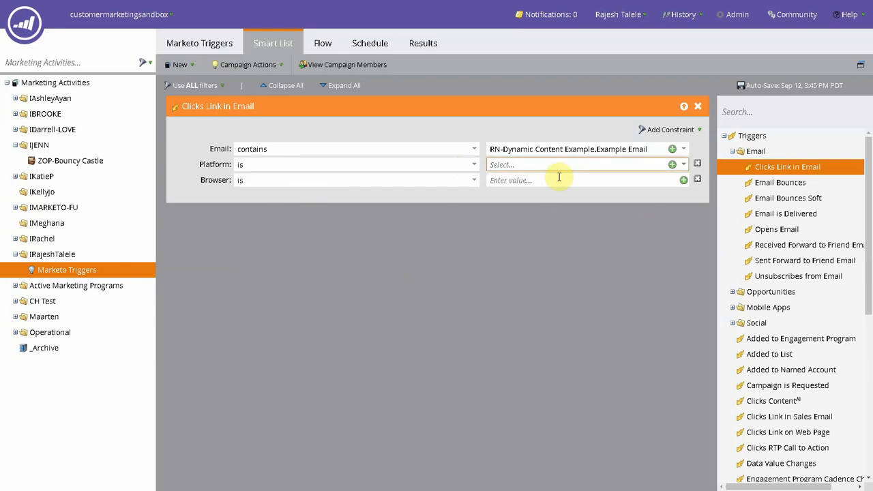
click(583, 180)
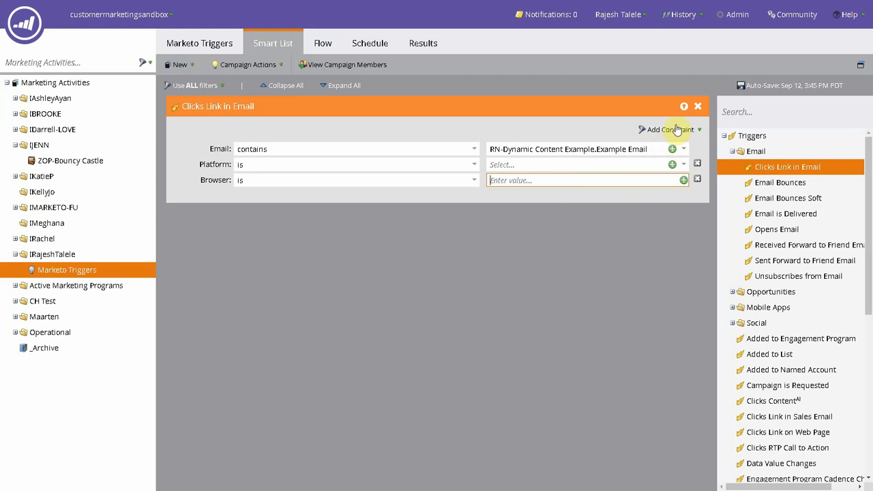
click(669, 130)
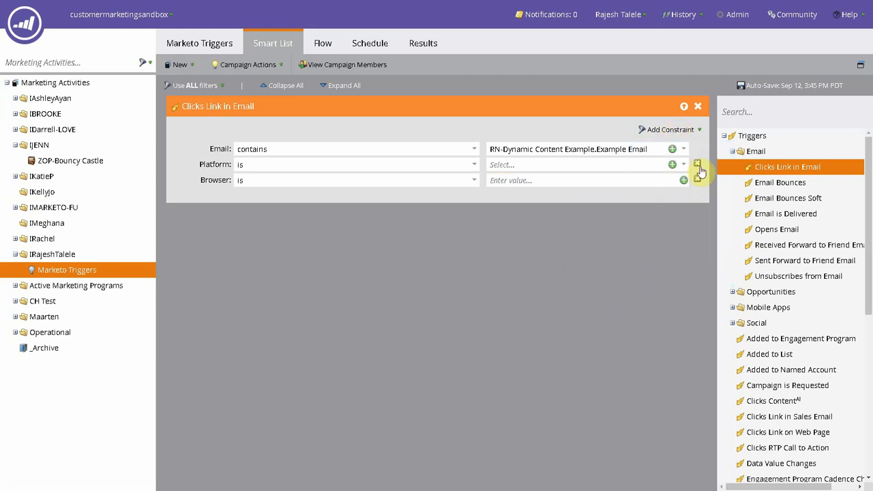
Step: Remove the Platform and Browser constraints and add a Date of Activity constraint
click(697, 171)
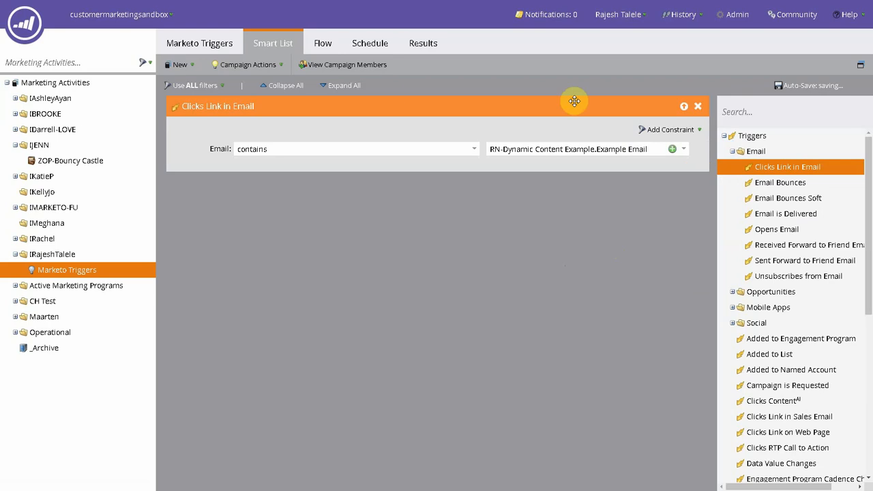
mouse_move(668, 130)
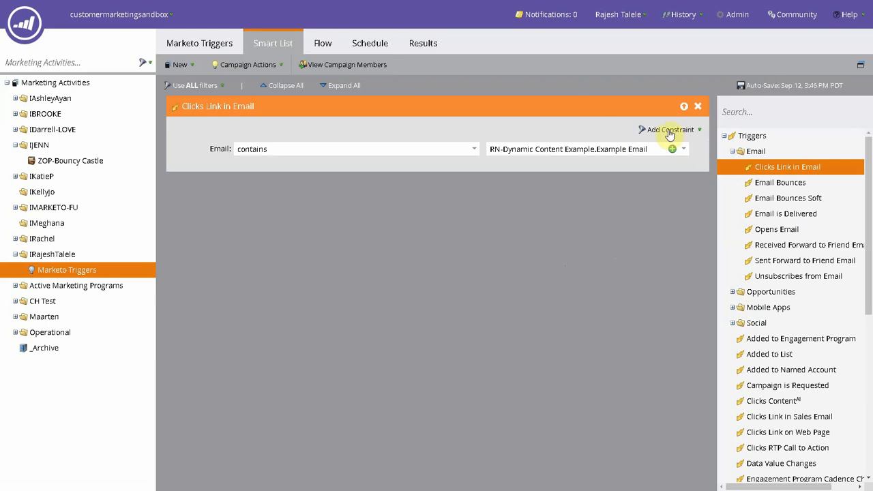
click(669, 129)
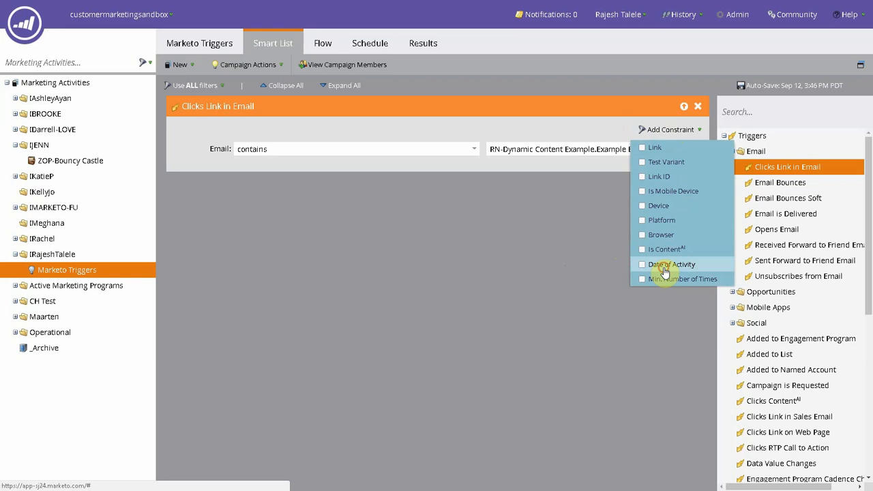
click(671, 263)
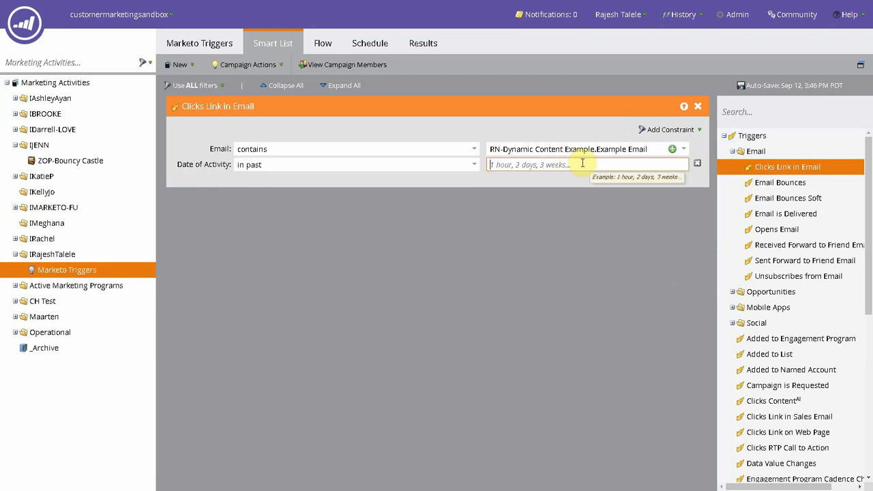
Step: Set the Date of Activity constraint to 'in past 1 weeks'
text(1)
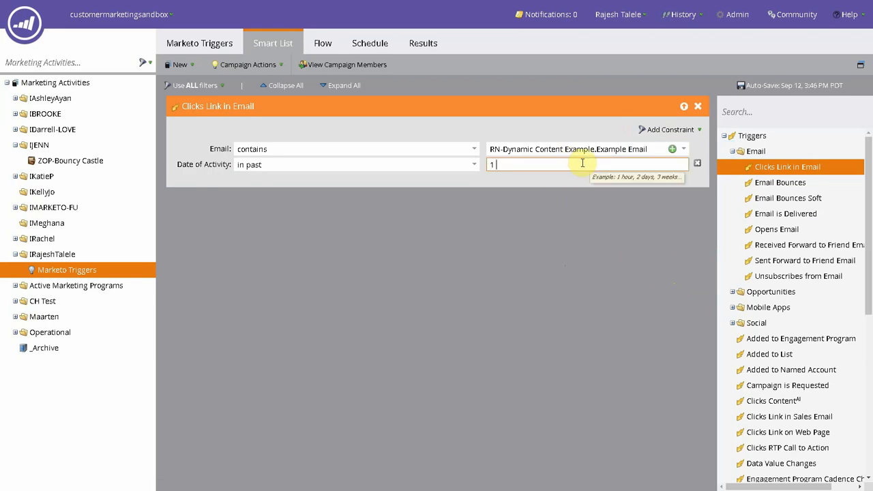
text(weeks)
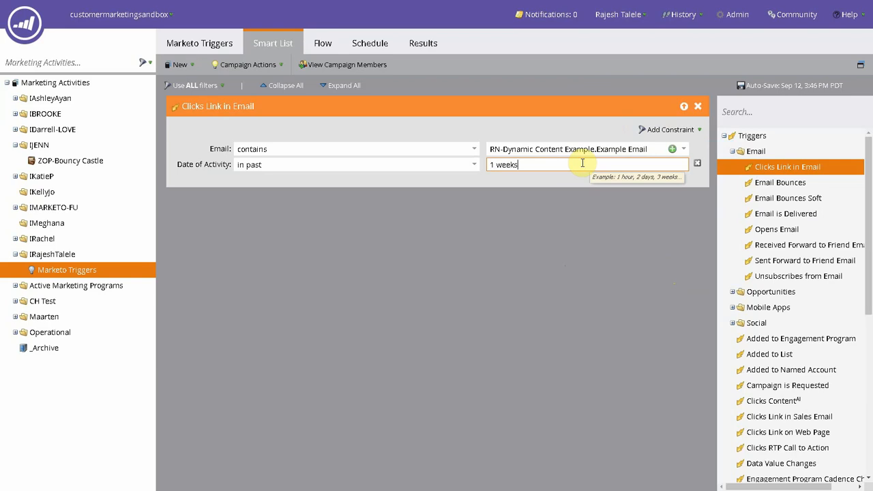
click(580, 199)
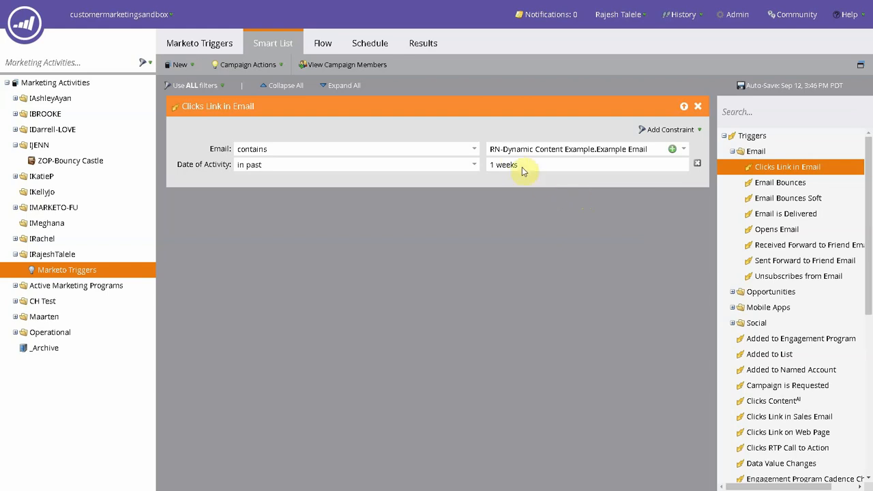
mouse_move(682, 174)
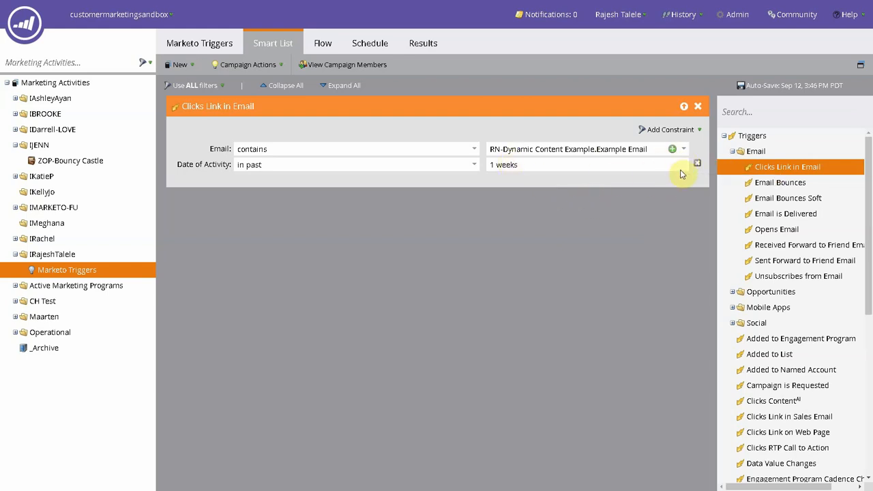
mouse_move(697, 163)
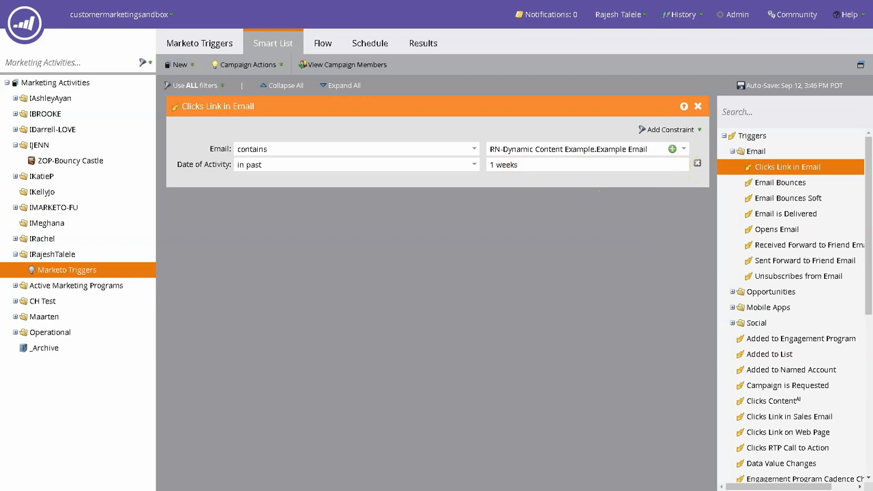
Step: Replace the Date of Activity constraint with Min. Number of Times set to 3
click(669, 129)
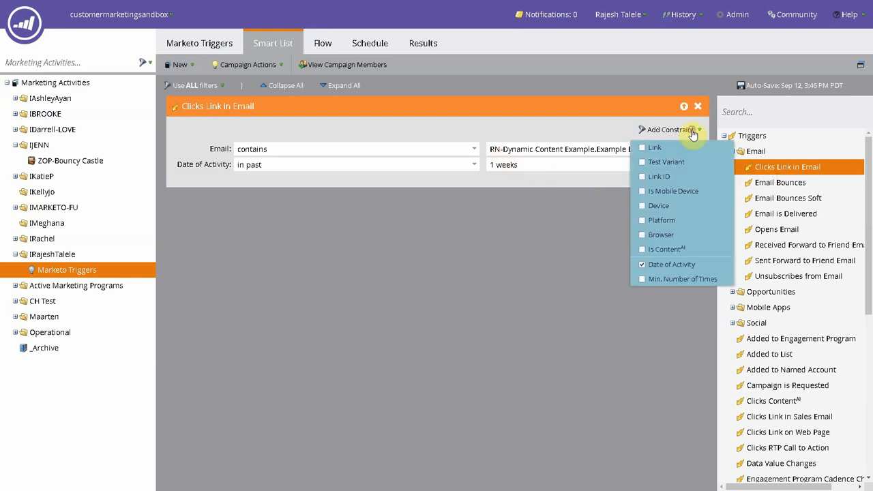
click(641, 264)
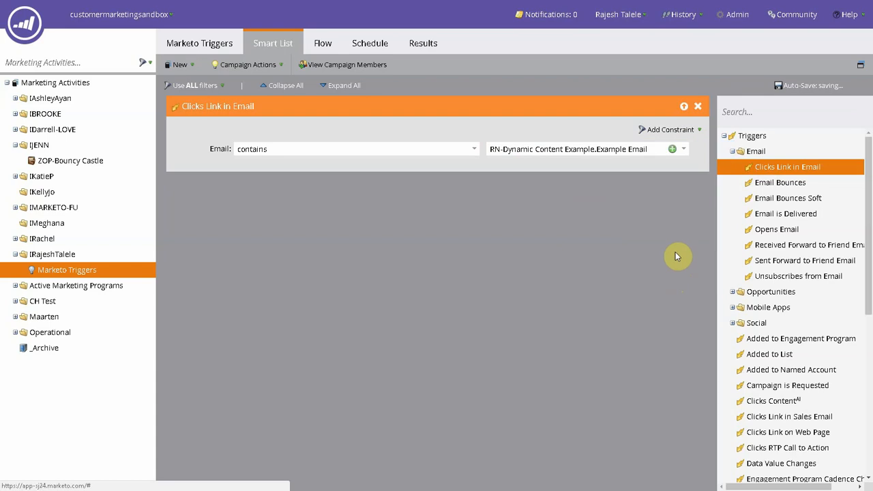
click(669, 129)
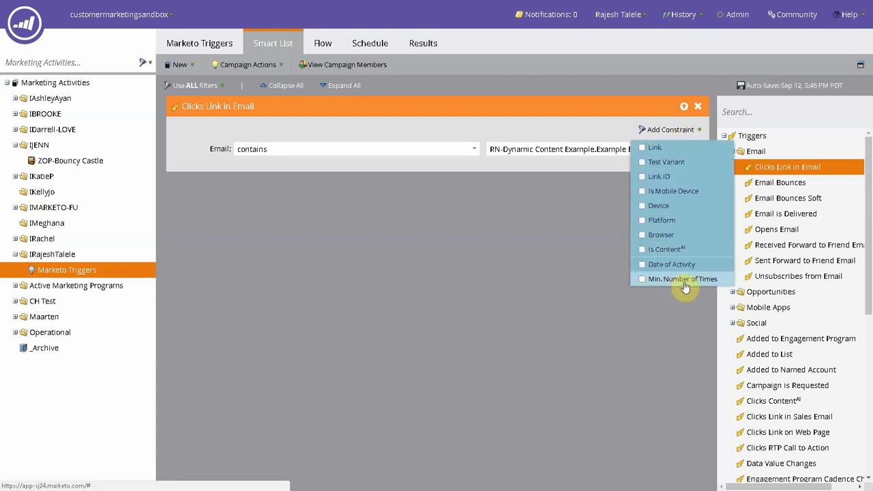
click(682, 278)
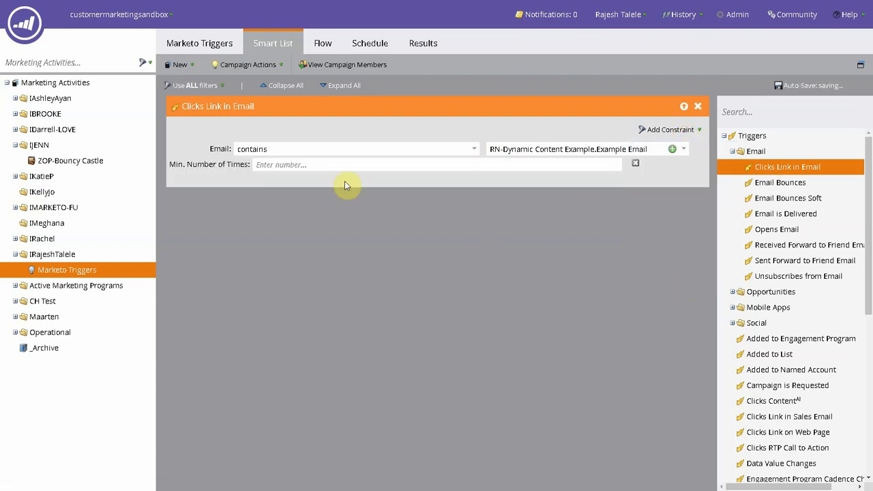
click(362, 164)
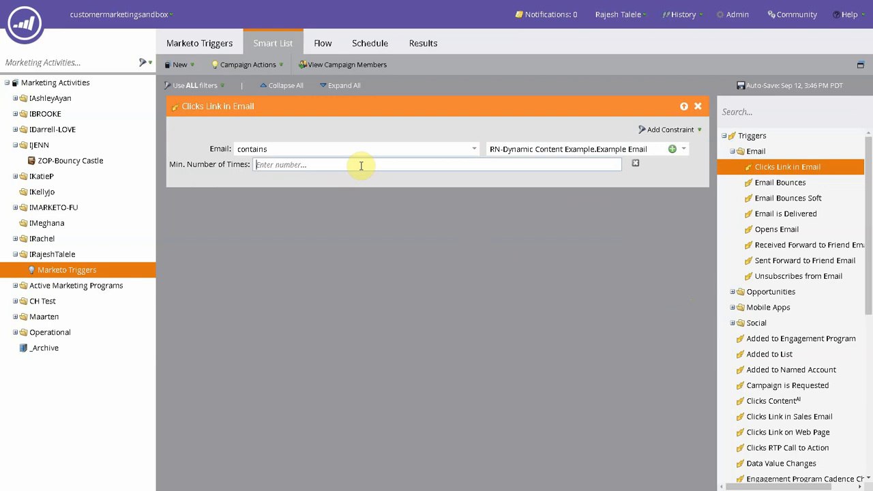
text(3)
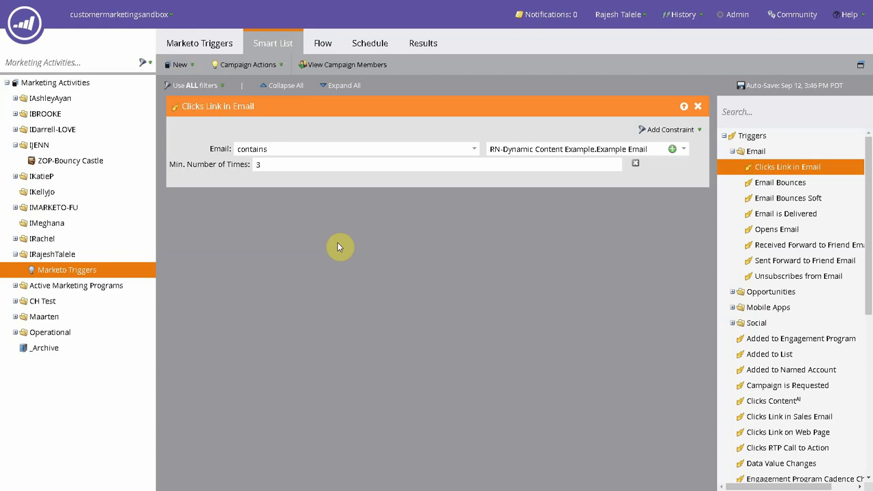
mouse_move(381, 218)
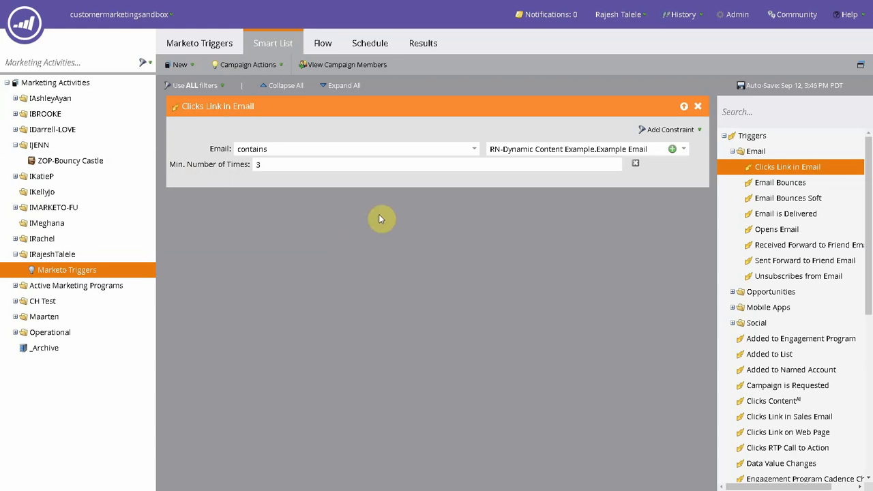
mouse_move(671, 129)
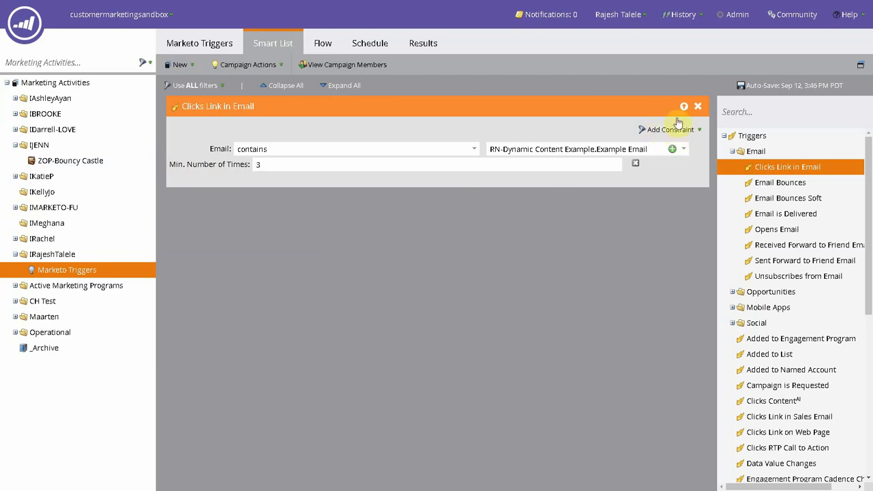
Step: Swap Min. Number of Times for a Link 'is' constraint with no link chosen
click(670, 130)
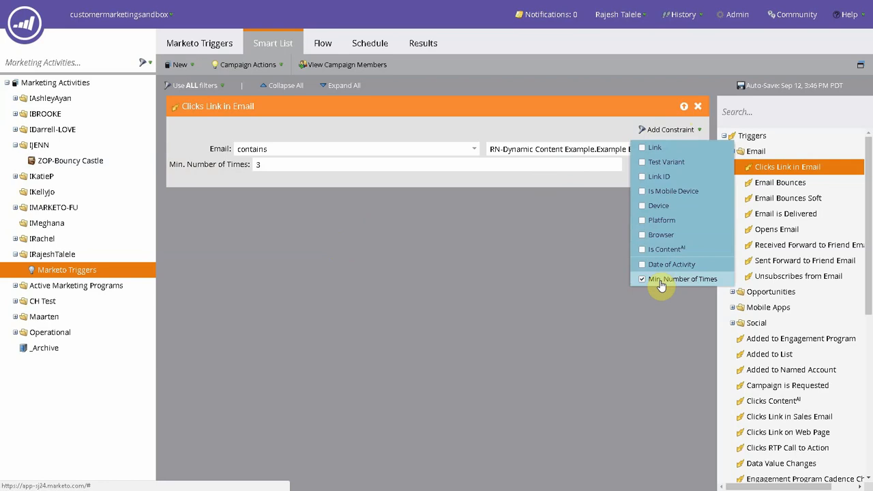
click(641, 278)
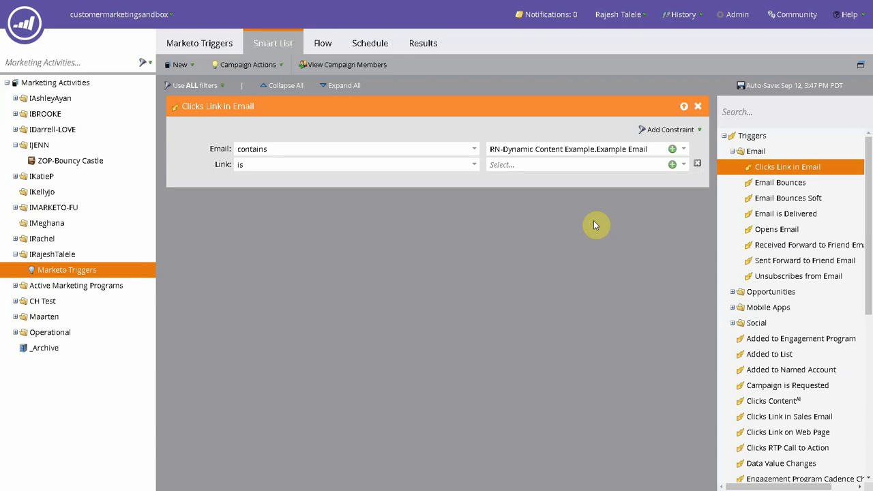
mouse_move(634, 191)
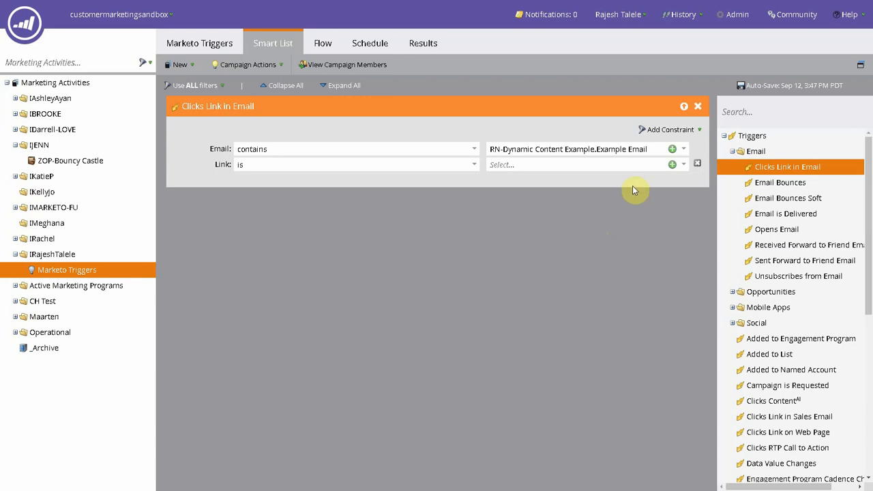
mouse_move(762, 200)
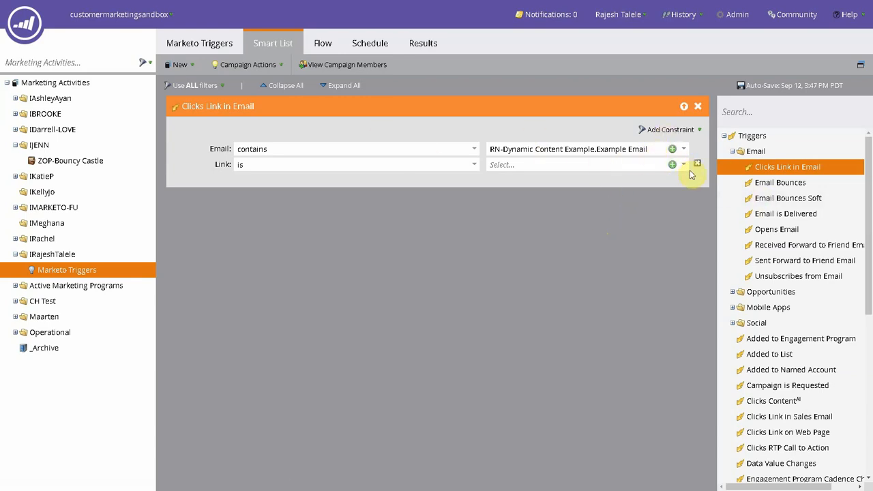
click(583, 165)
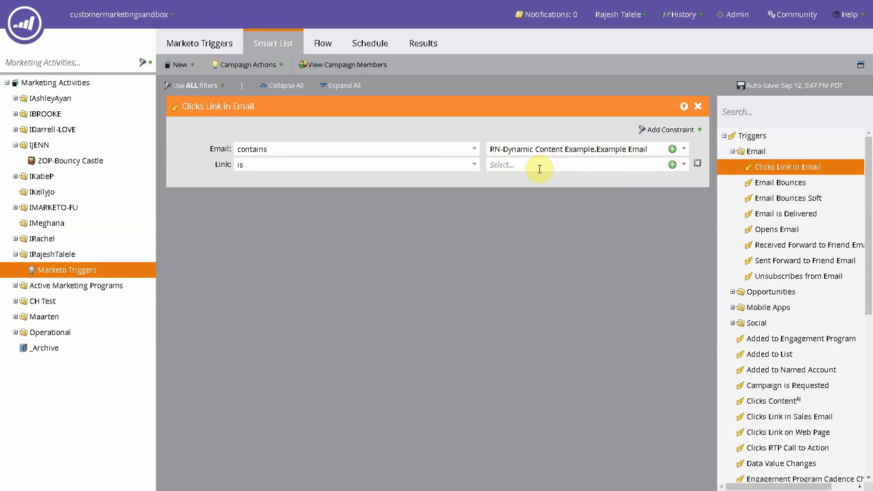
mouse_move(587, 149)
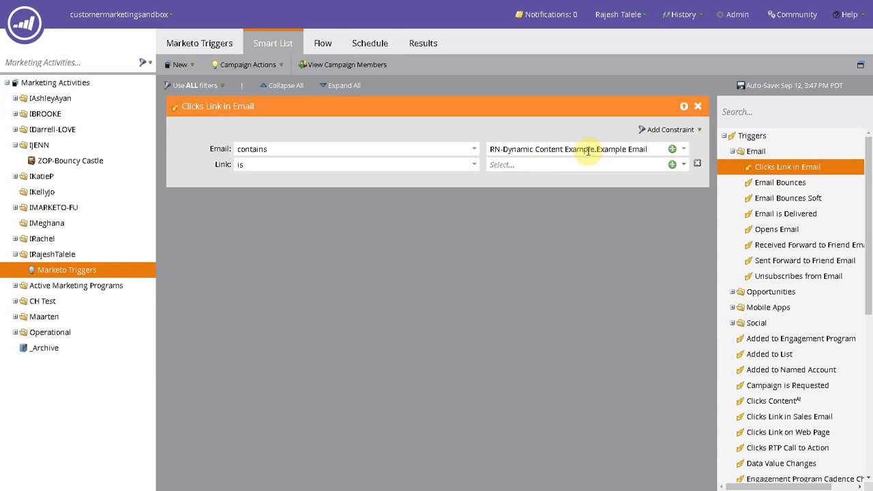
click(670, 130)
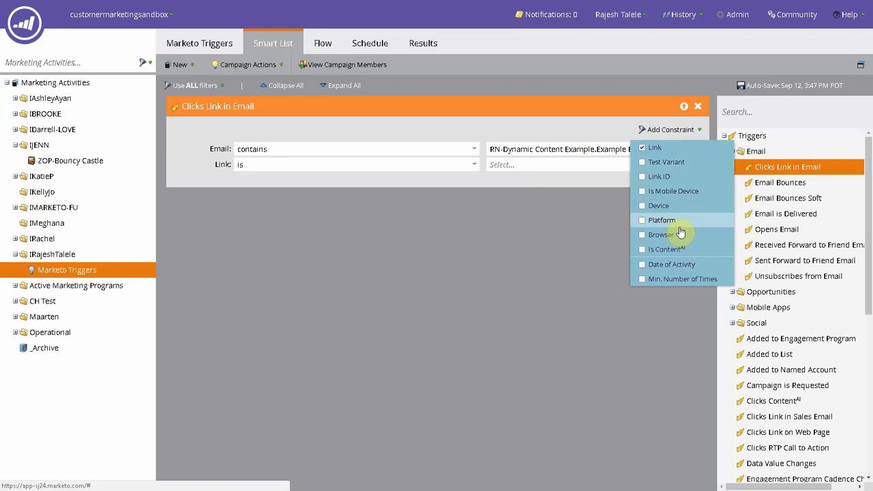
mouse_move(680, 249)
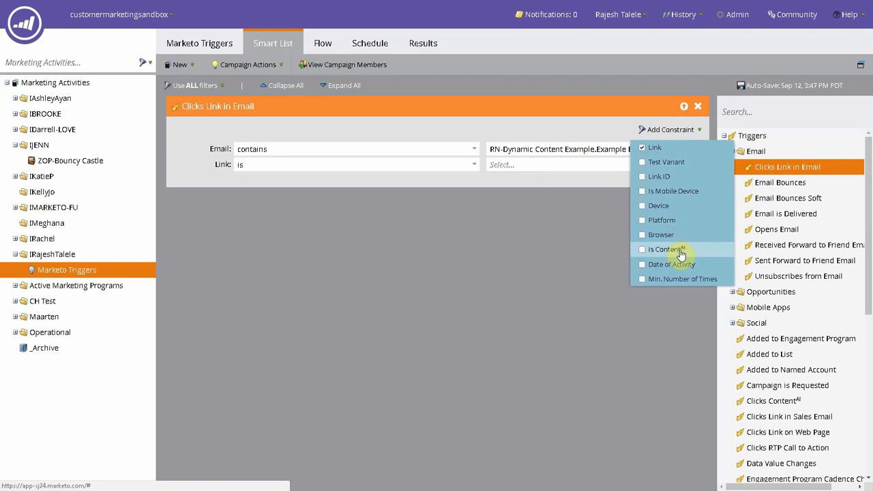
mouse_move(672, 176)
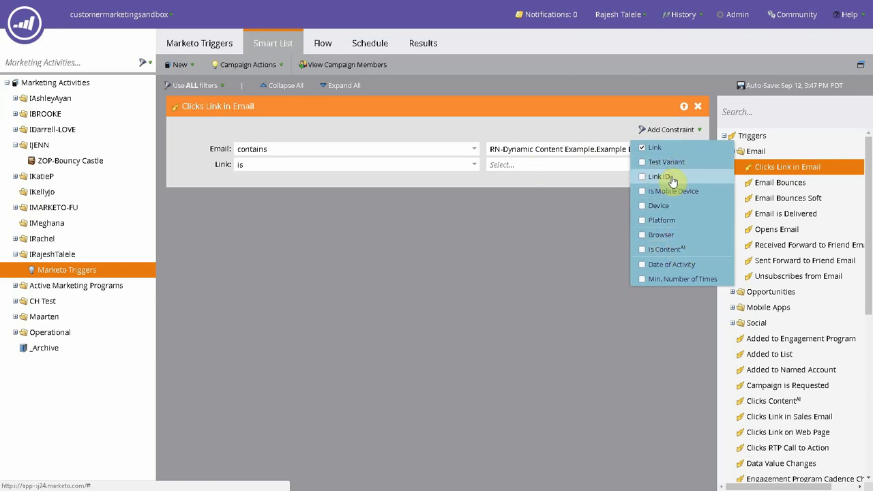
mouse_move(677, 167)
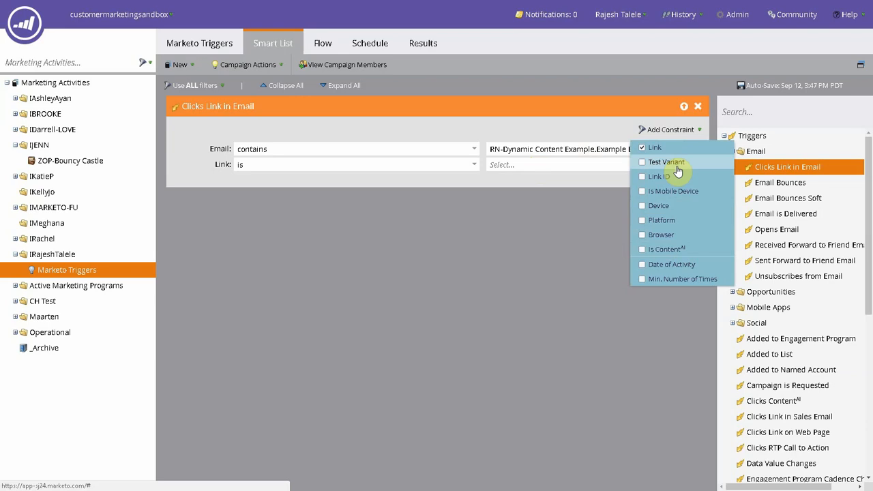
mouse_move(689, 233)
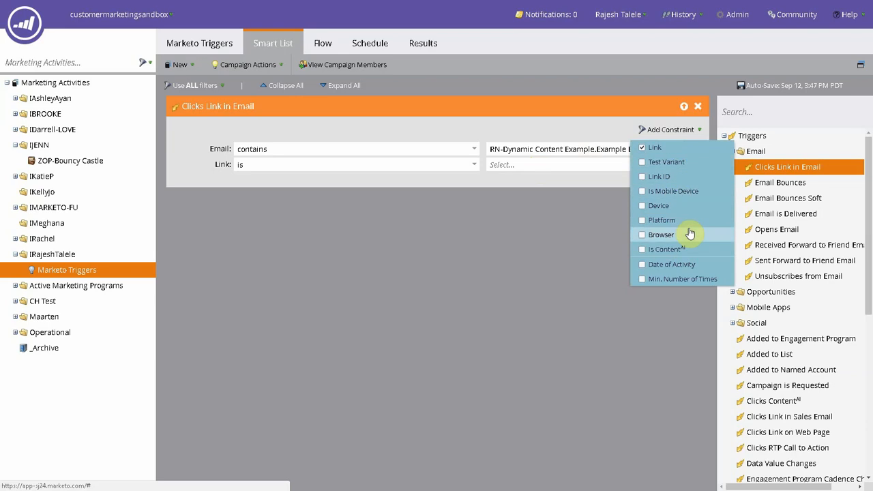
mouse_move(598, 242)
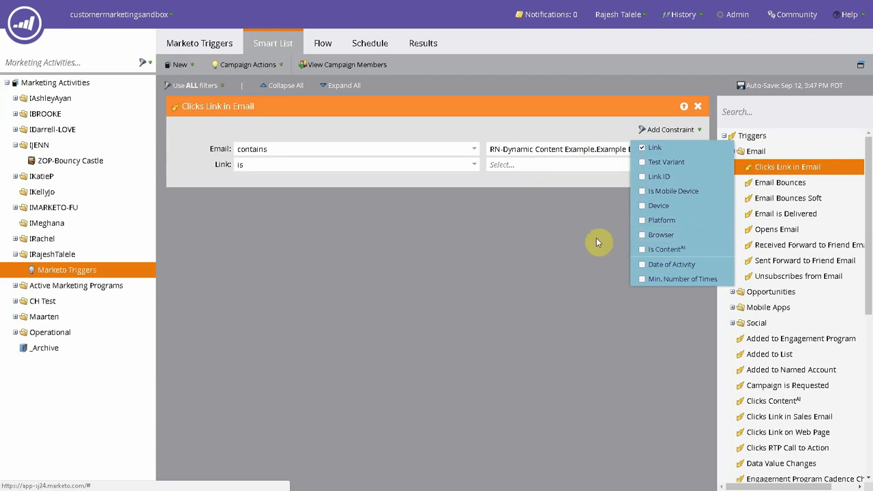
click(546, 267)
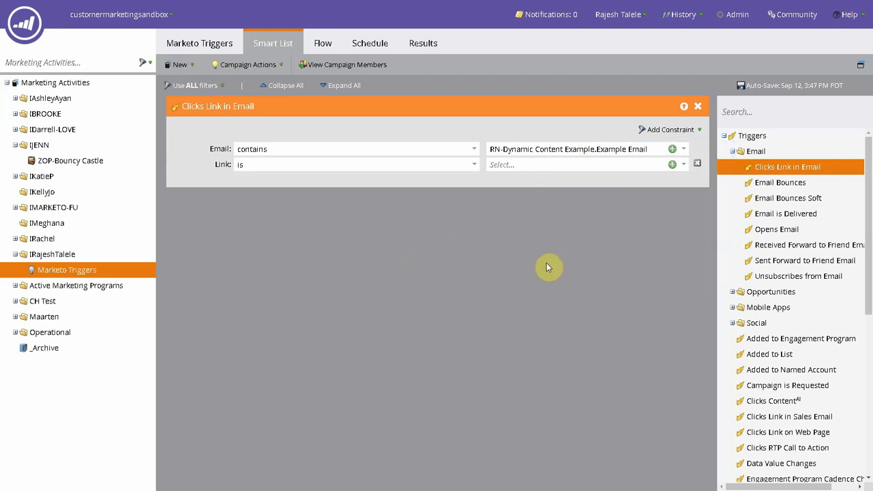
mouse_move(694, 130)
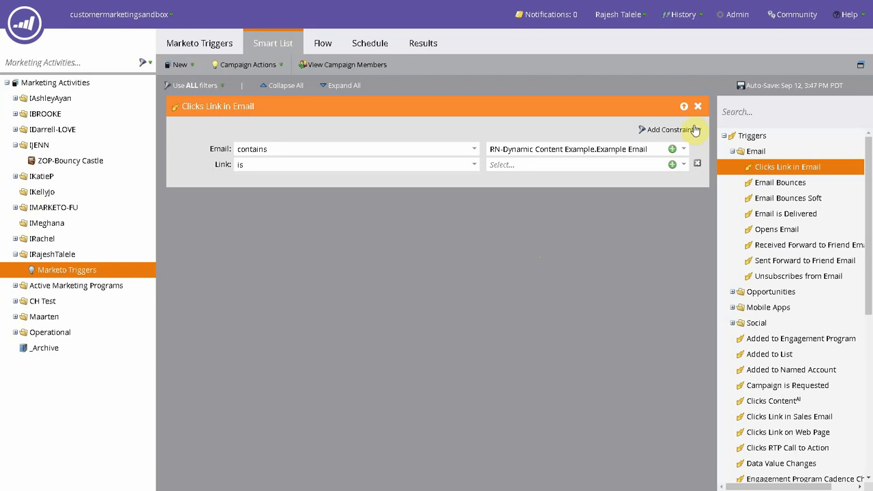
Step: Add a Date of Activity constraint reading 'in past 1 year'
click(670, 130)
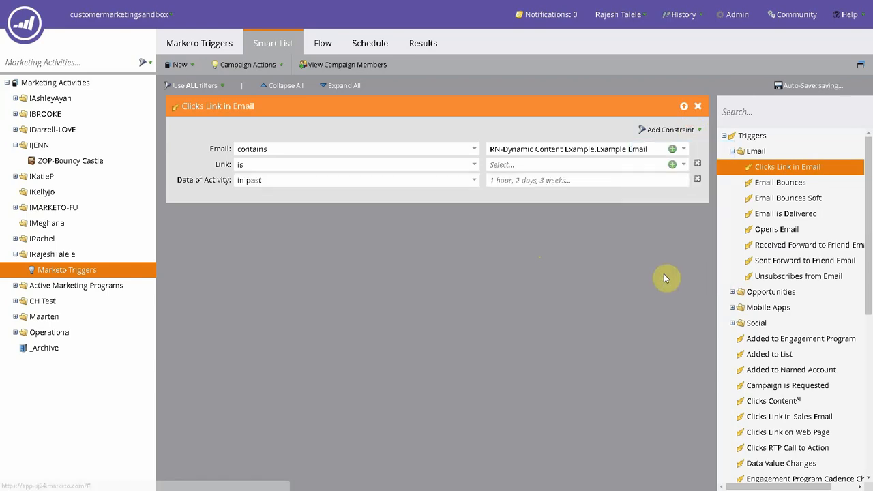
click(586, 180)
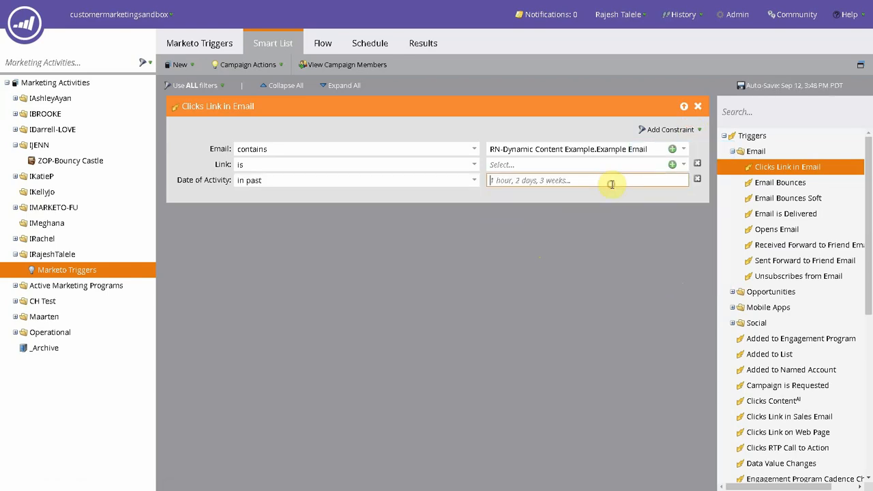
text(1 y)
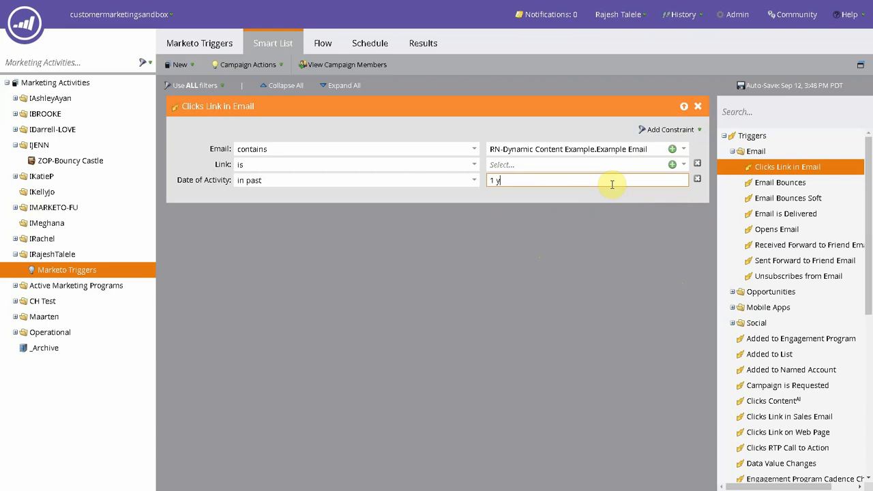
text(ear)
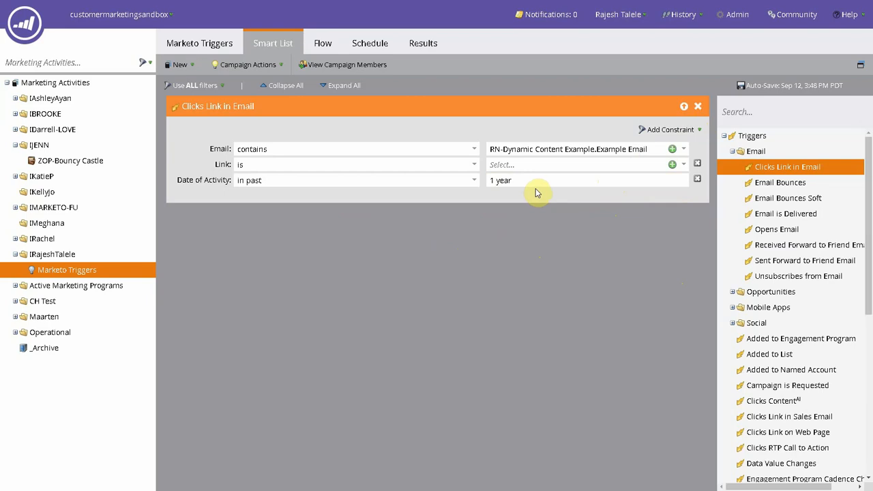
mouse_move(540, 183)
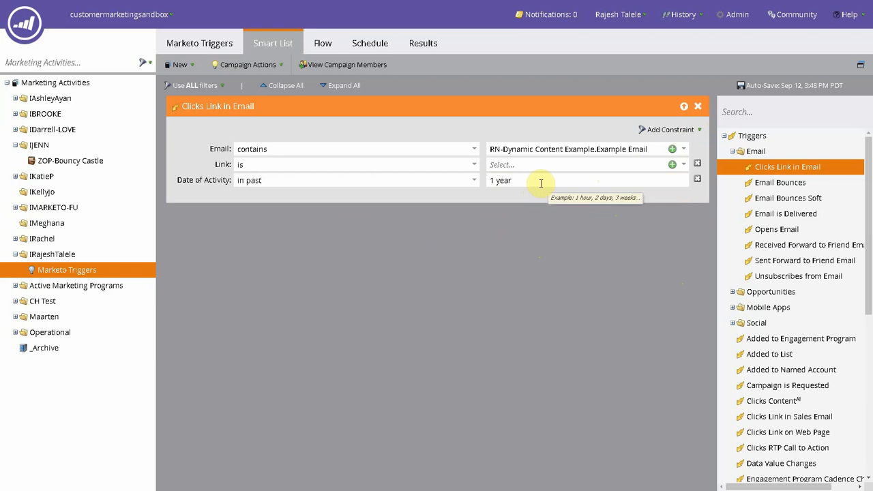
click(586, 180)
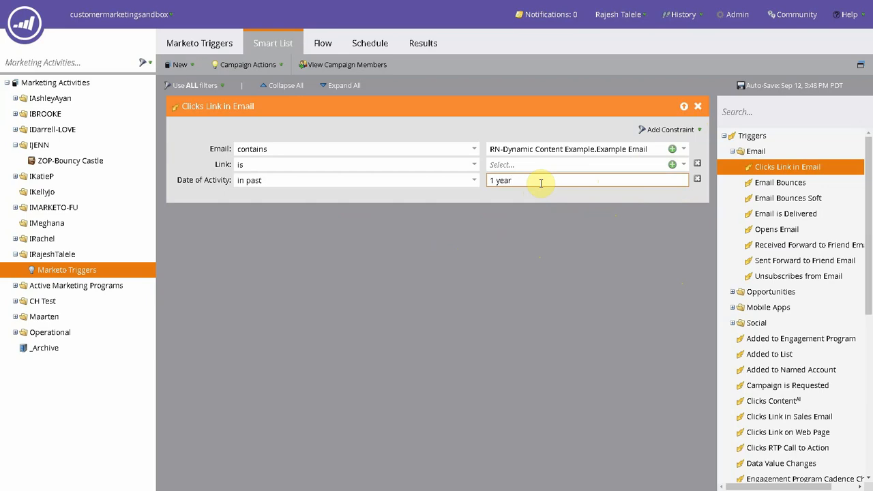
mouse_move(438, 268)
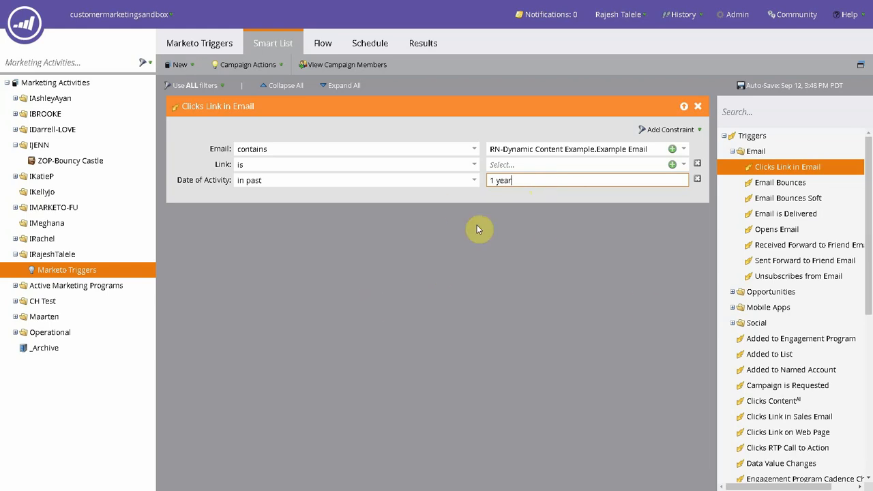
mouse_move(696, 180)
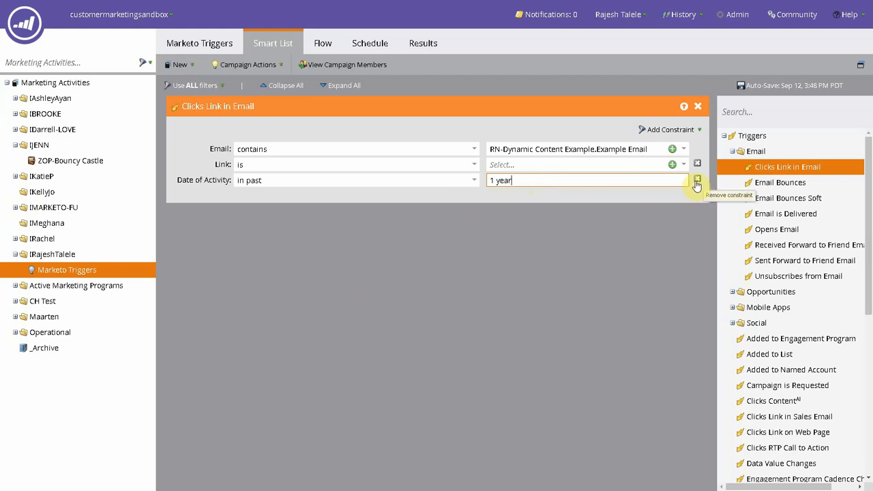
Step: Delete the Date of Activity row, keeping Email contains and Link 'is'
click(696, 179)
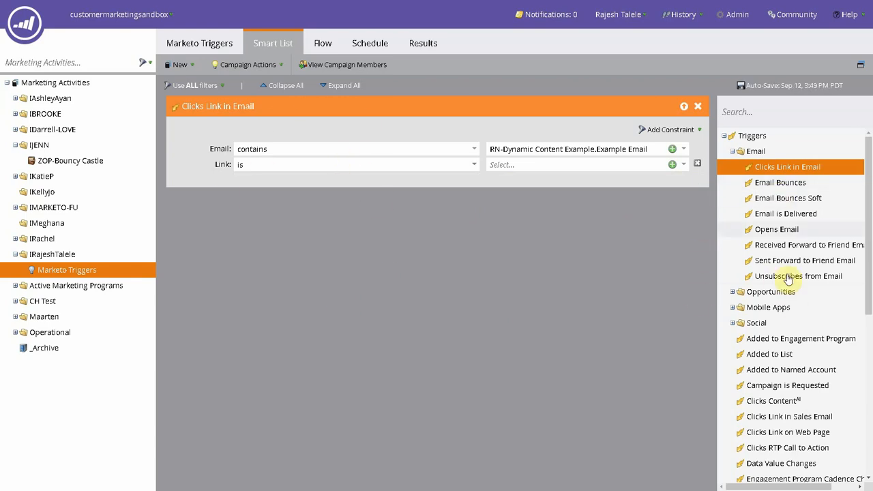
mouse_move(548, 266)
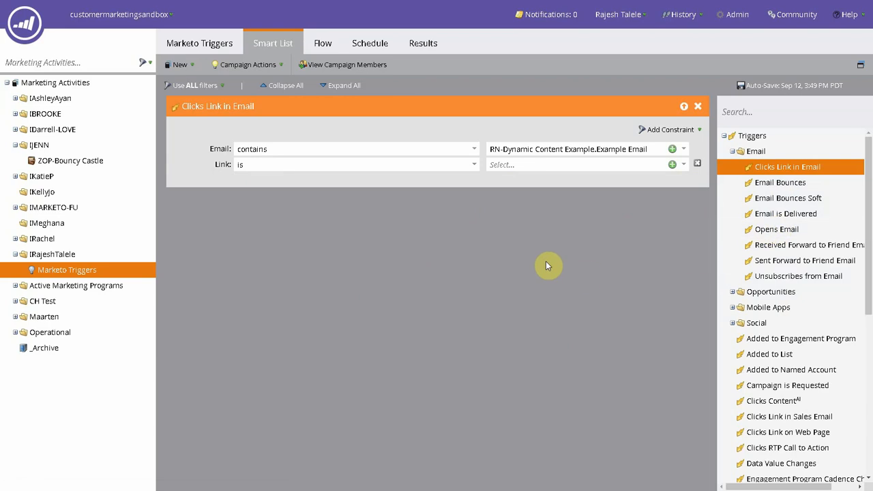
mouse_move(573, 235)
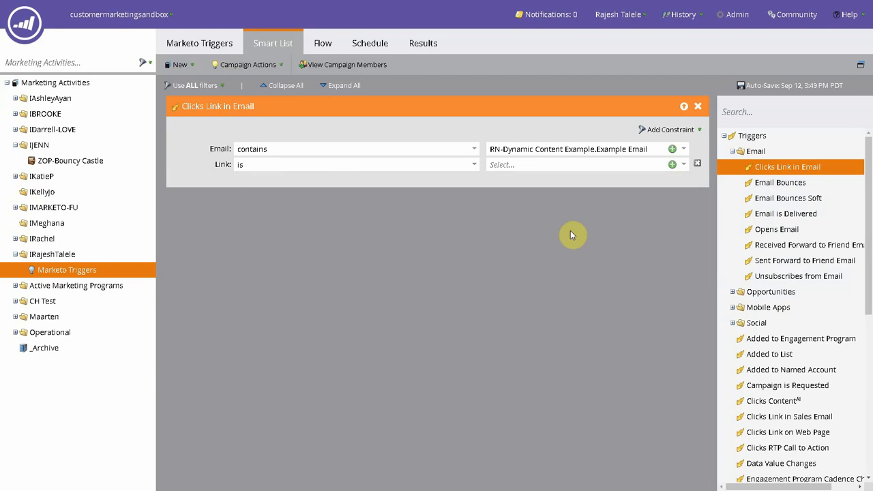
mouse_move(607, 233)
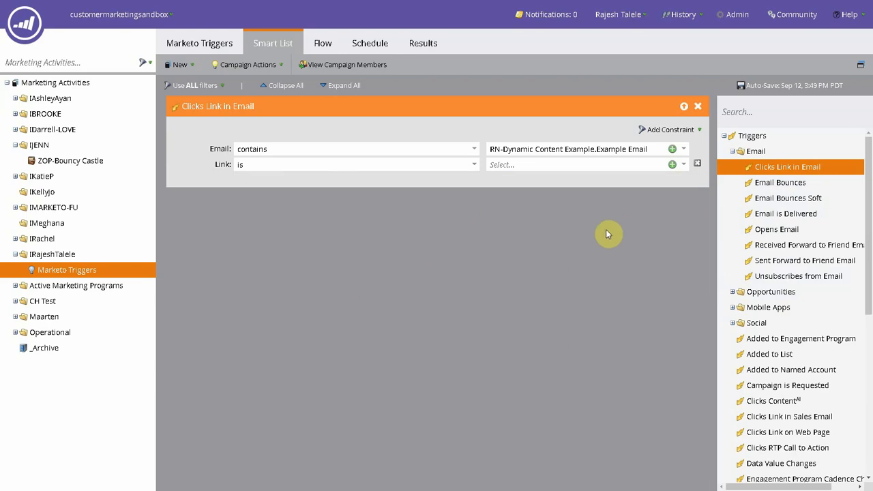